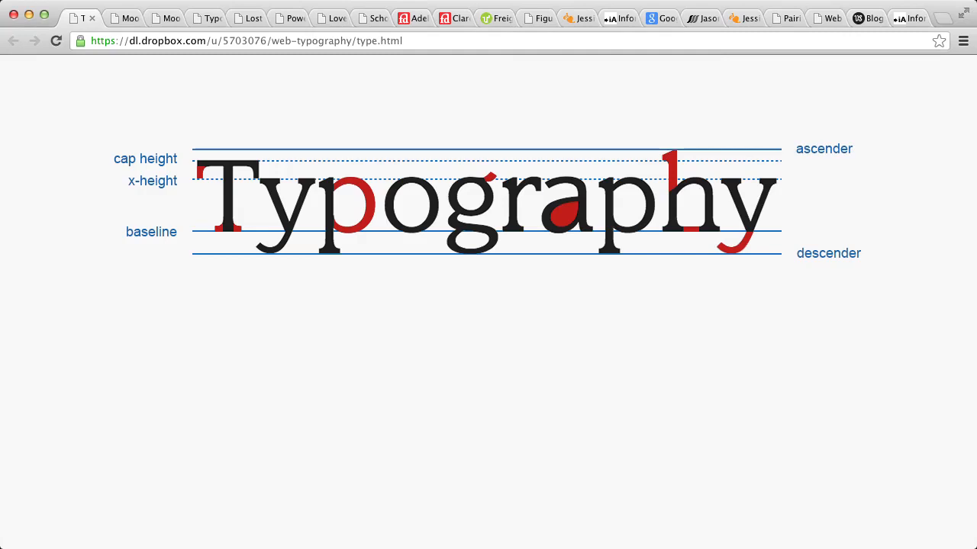
mouse_move(128, 74)
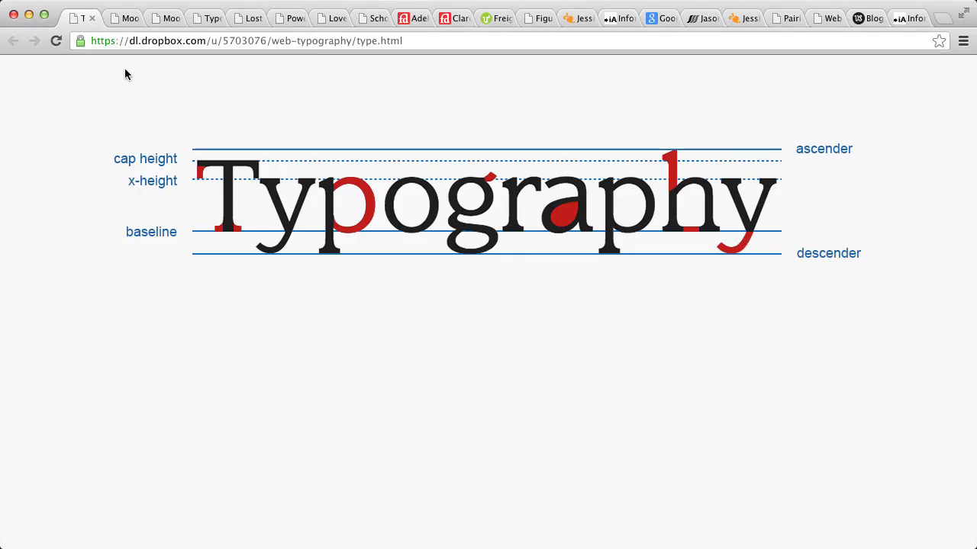
Switch to the moods demo showing Elegance, Whimsical, Heroic and Modern in matching typefaces.
click(119, 18)
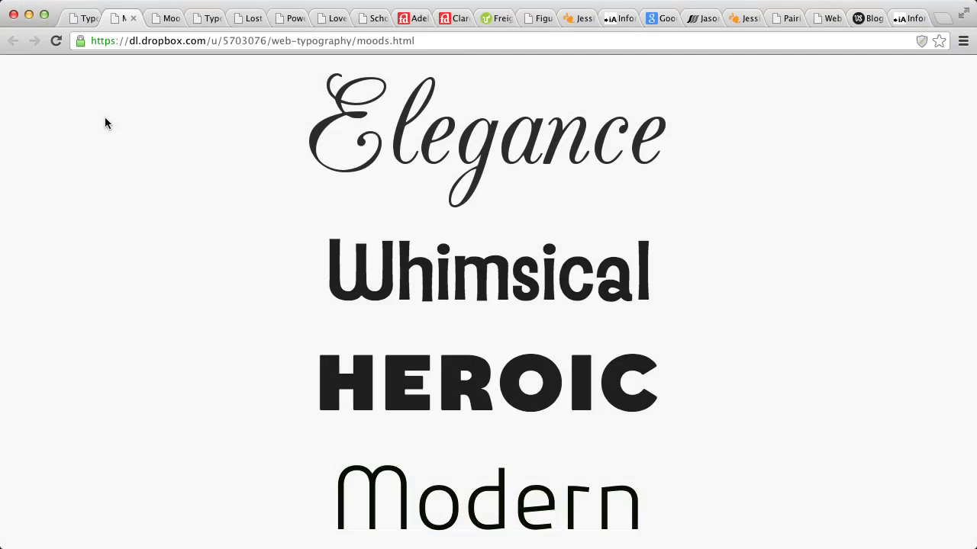
mouse_move(382, 122)
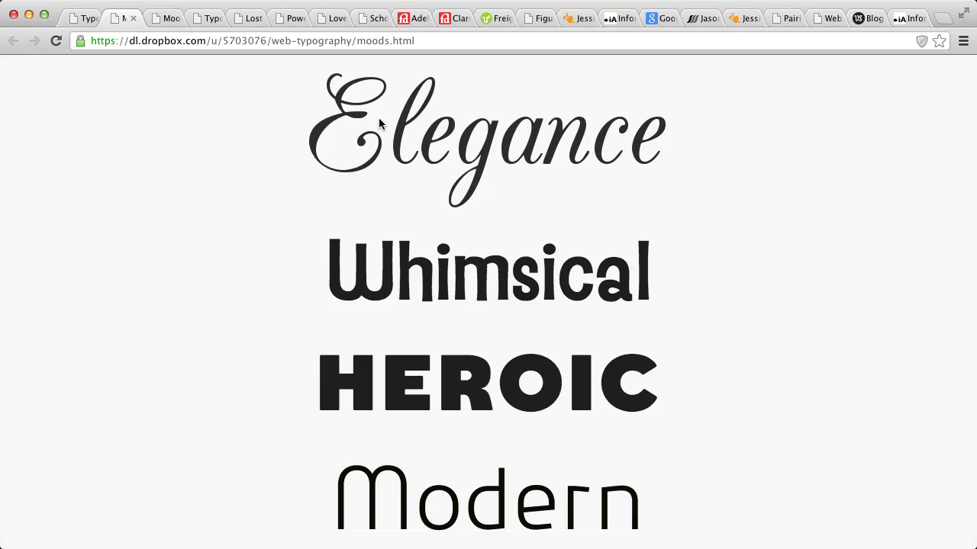
mouse_move(339, 269)
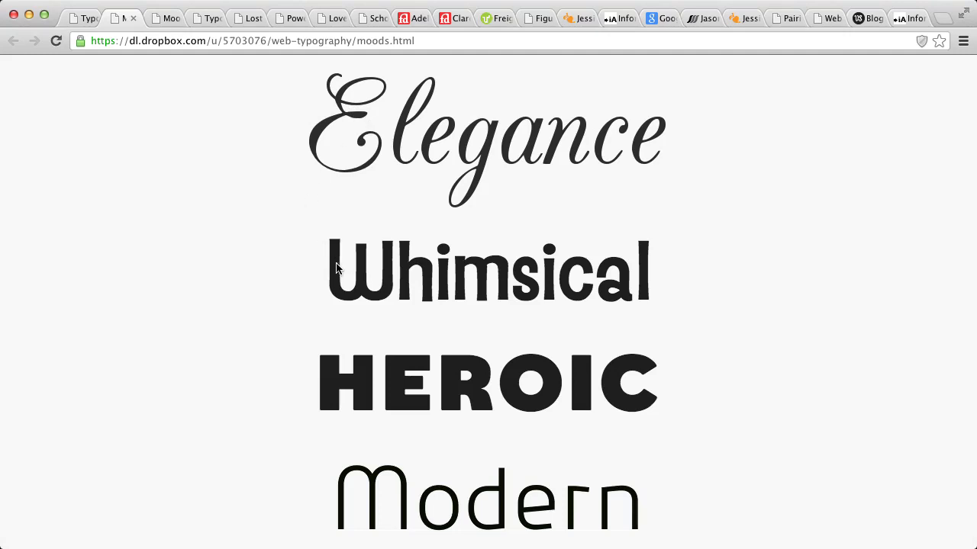
mouse_move(317, 479)
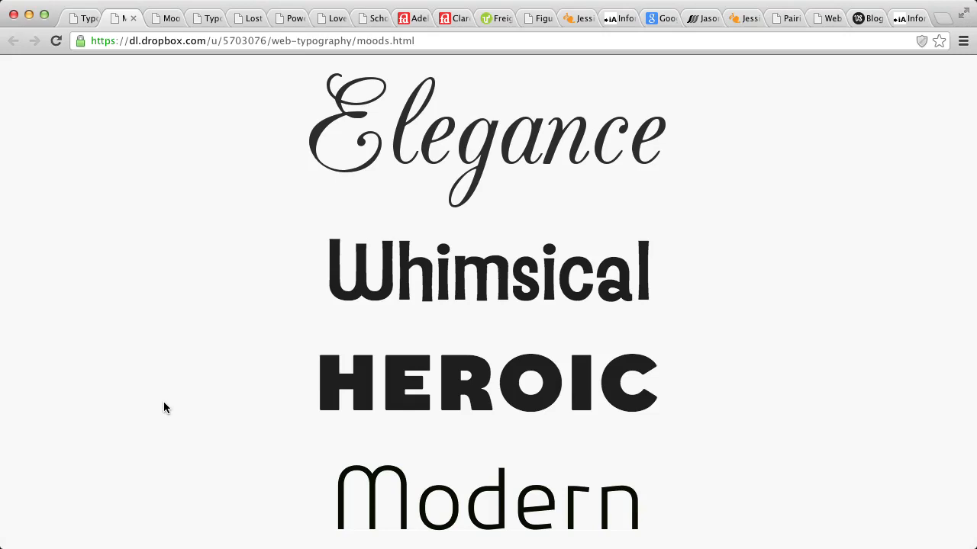
Glance at the decorative typefaces page, then return to the type anatomy page.
click(161, 18)
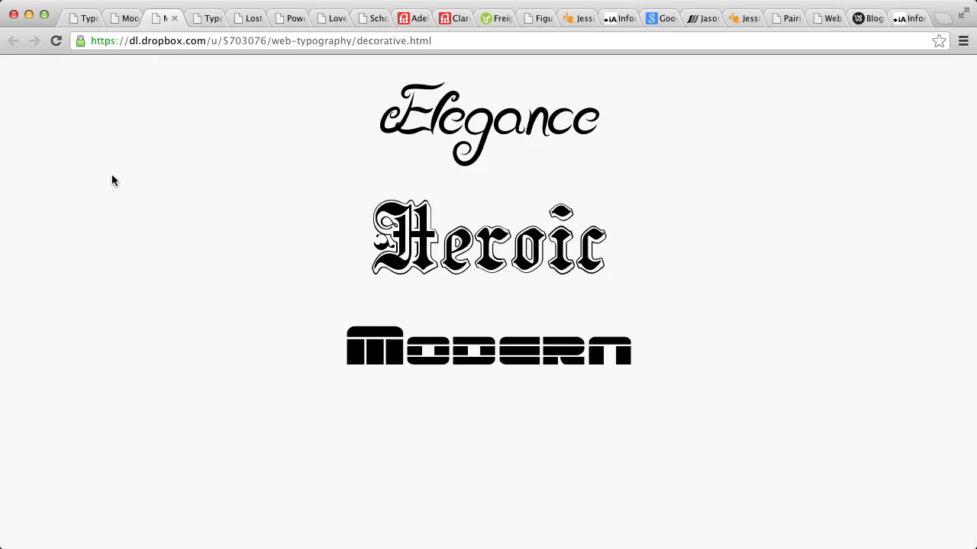
click(204, 18)
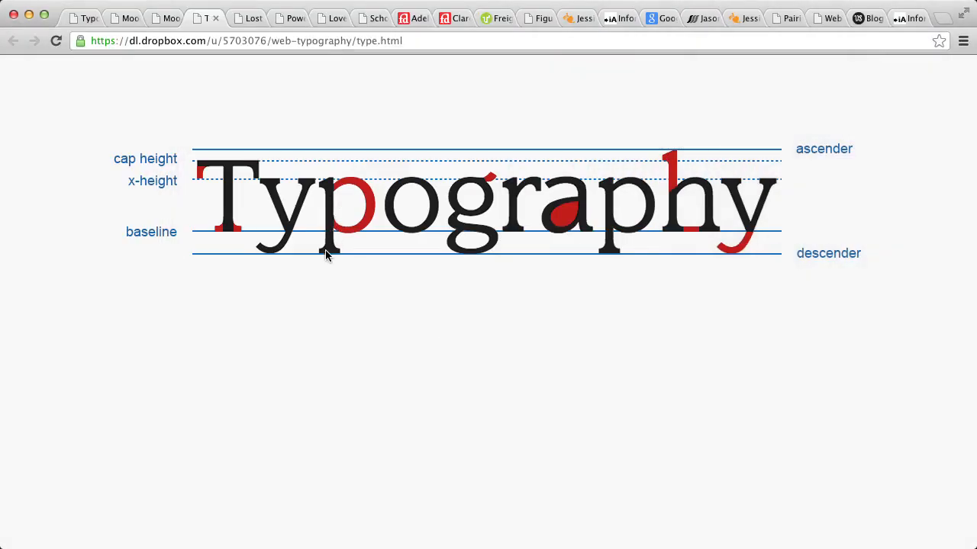
mouse_move(330, 238)
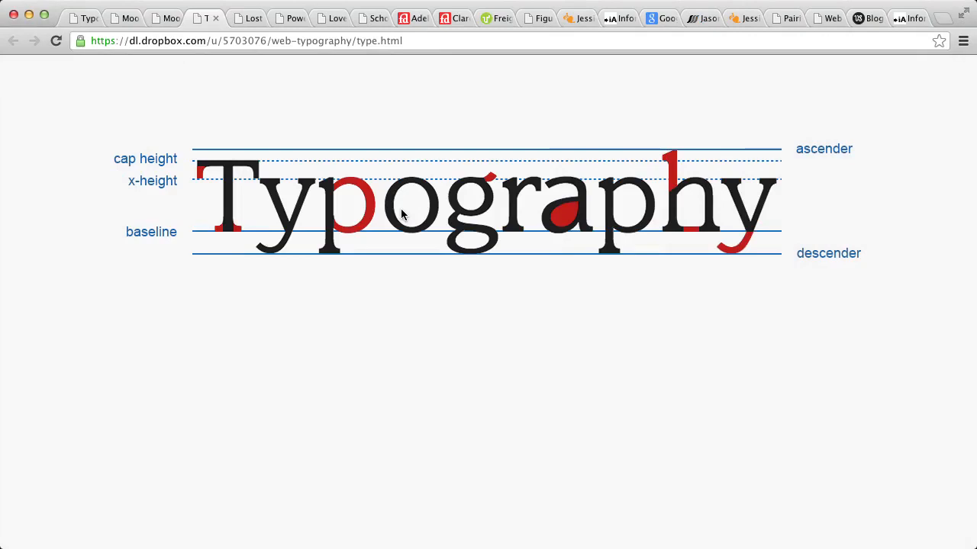
mouse_move(216, 190)
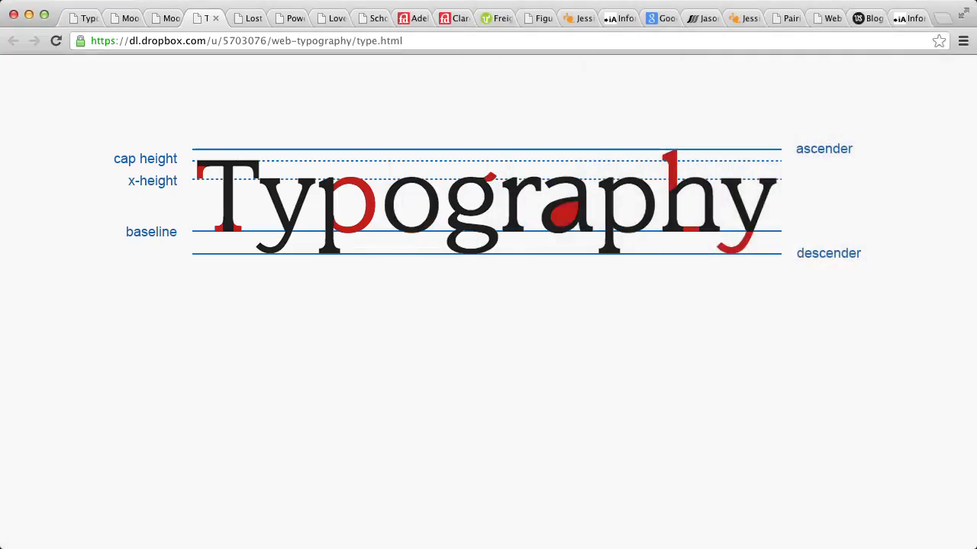
mouse_move(310, 161)
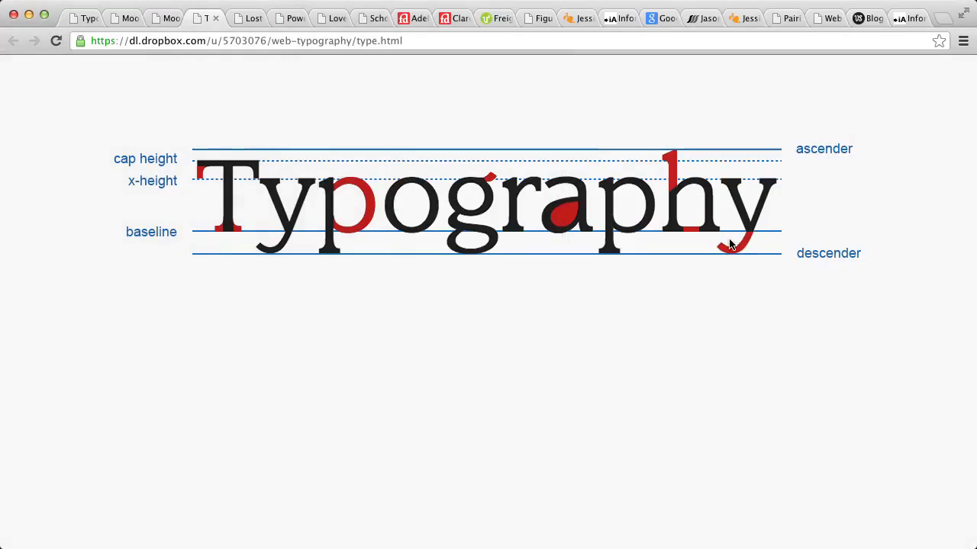
mouse_move(673, 192)
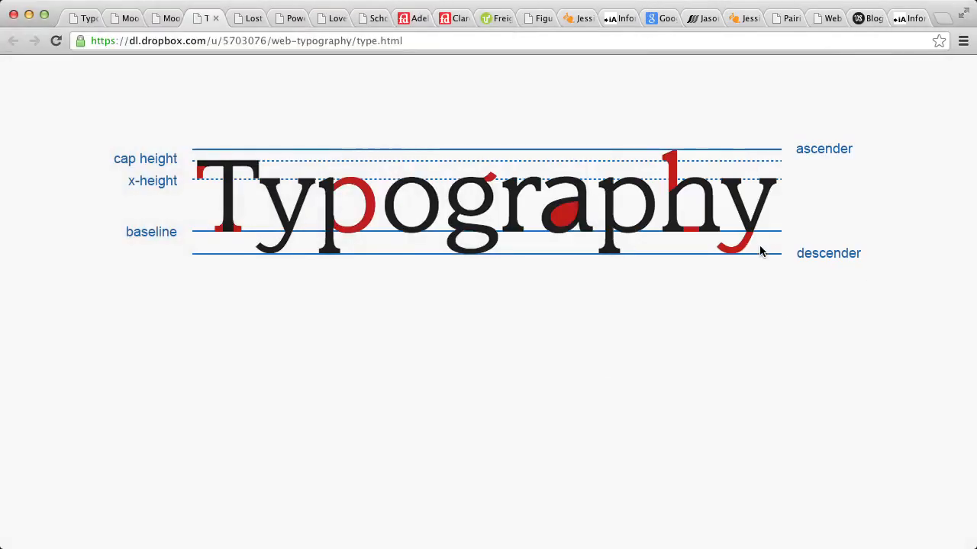
mouse_move(748, 231)
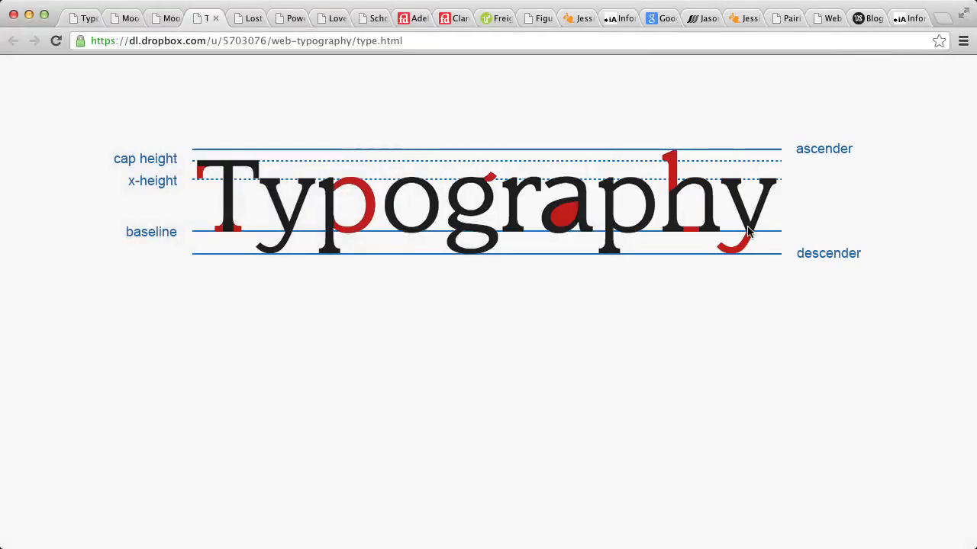
mouse_move(714, 257)
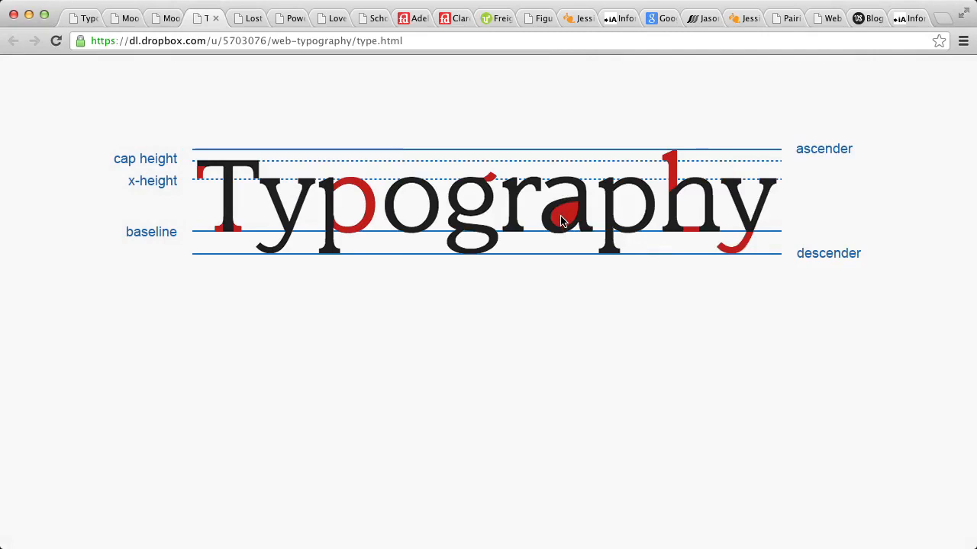
mouse_move(348, 183)
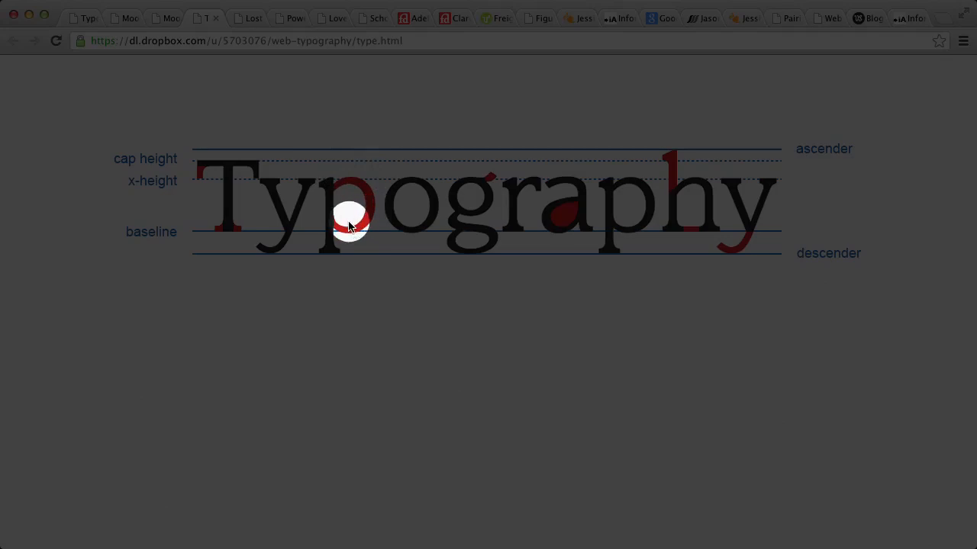
mouse_move(359, 186)
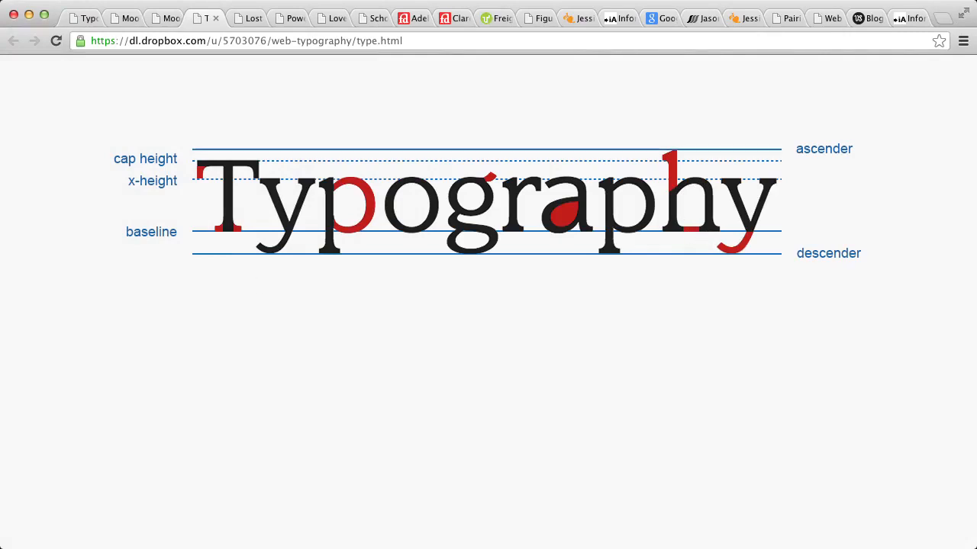
click(199, 176)
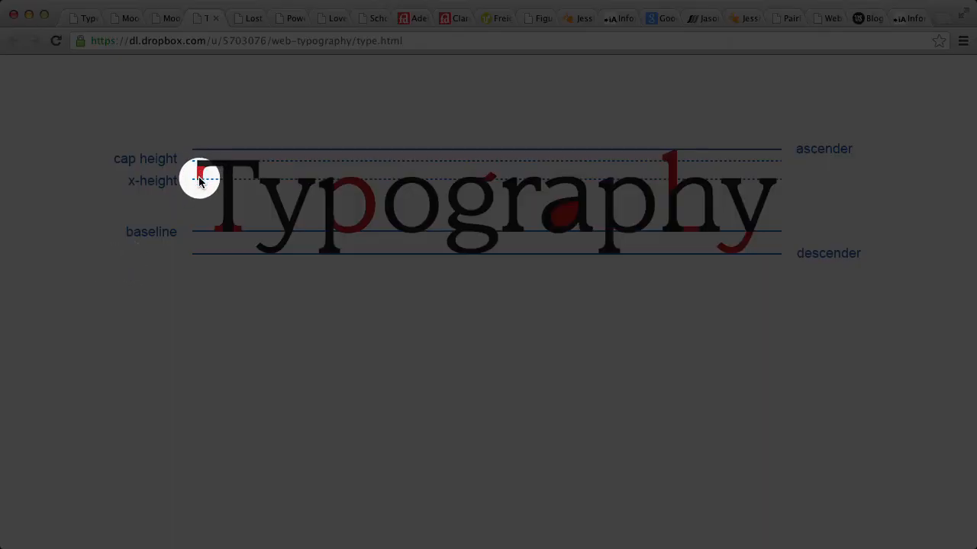
mouse_move(212, 232)
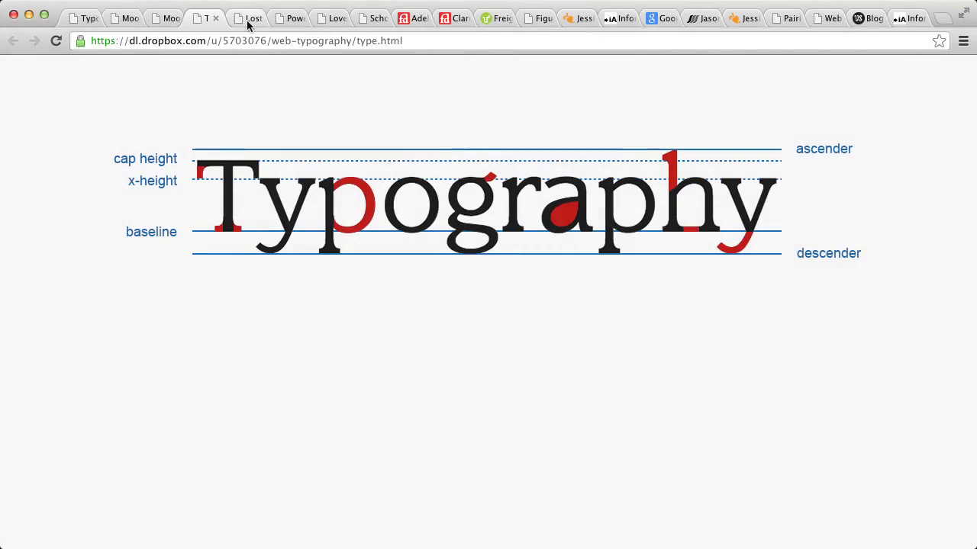
View the lost-legibility demo comparing TREEHOUSE in three typefaces.
click(248, 19)
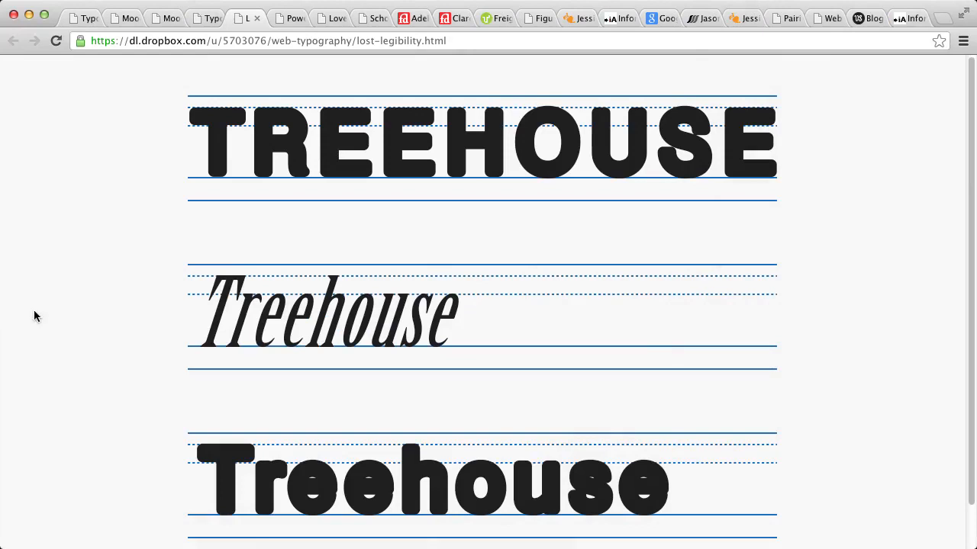
scroll(down, 3)
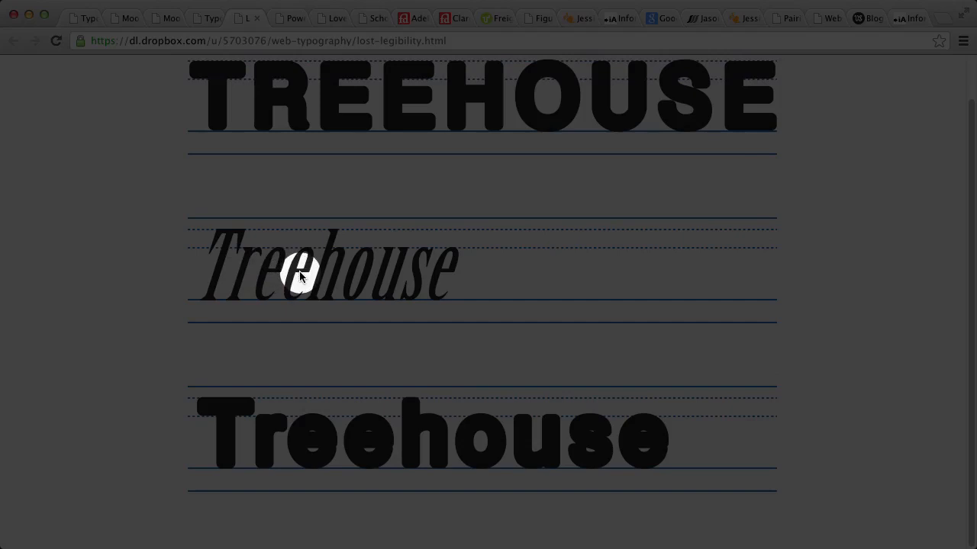
mouse_move(366, 278)
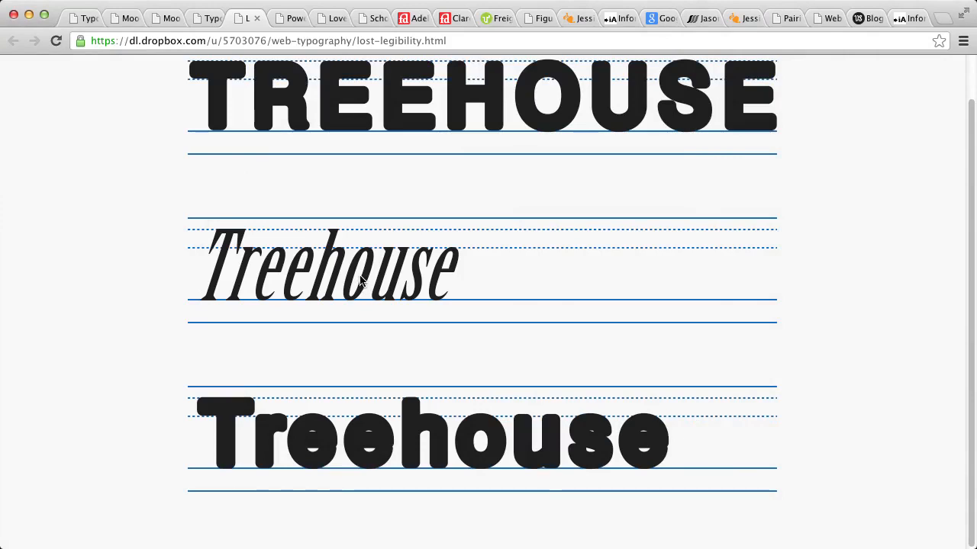
mouse_move(247, 426)
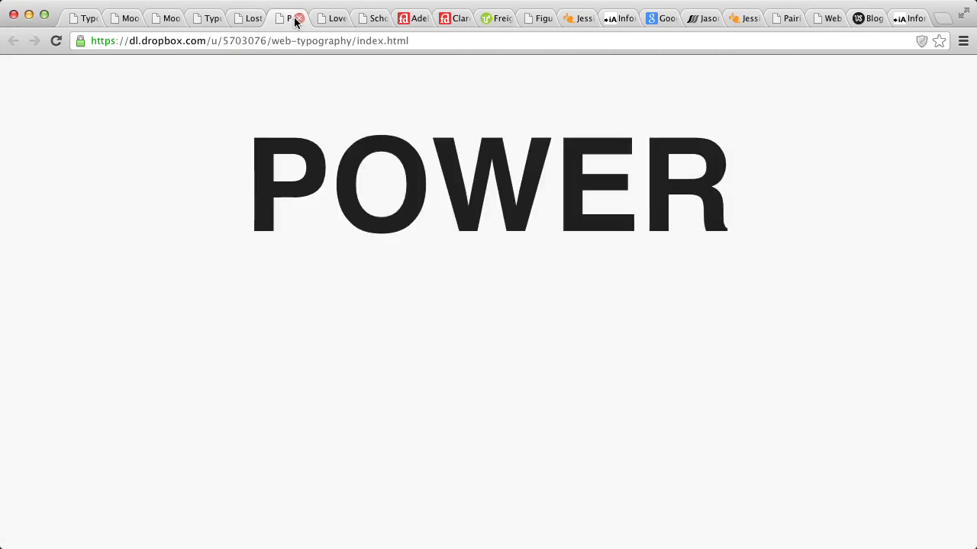
mouse_move(299, 19)
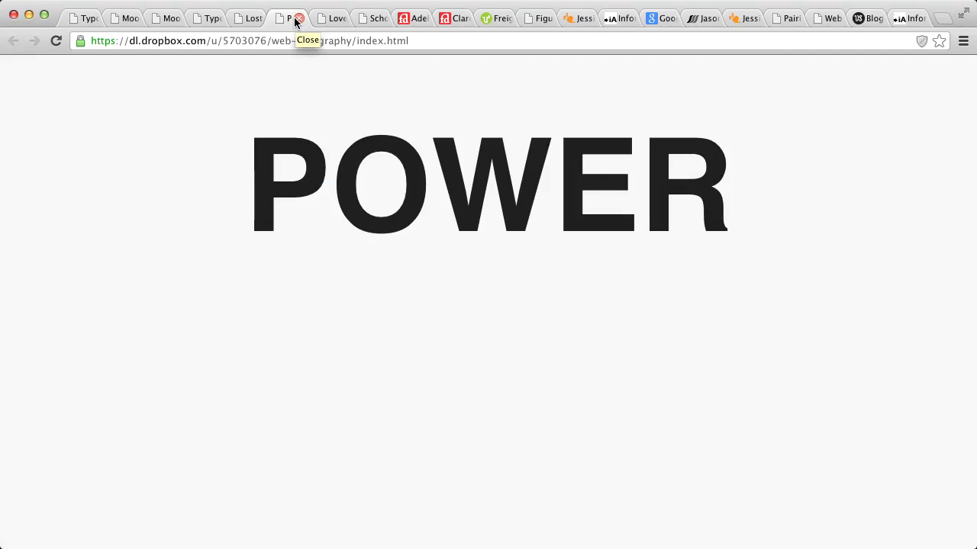
mouse_move(364, 98)
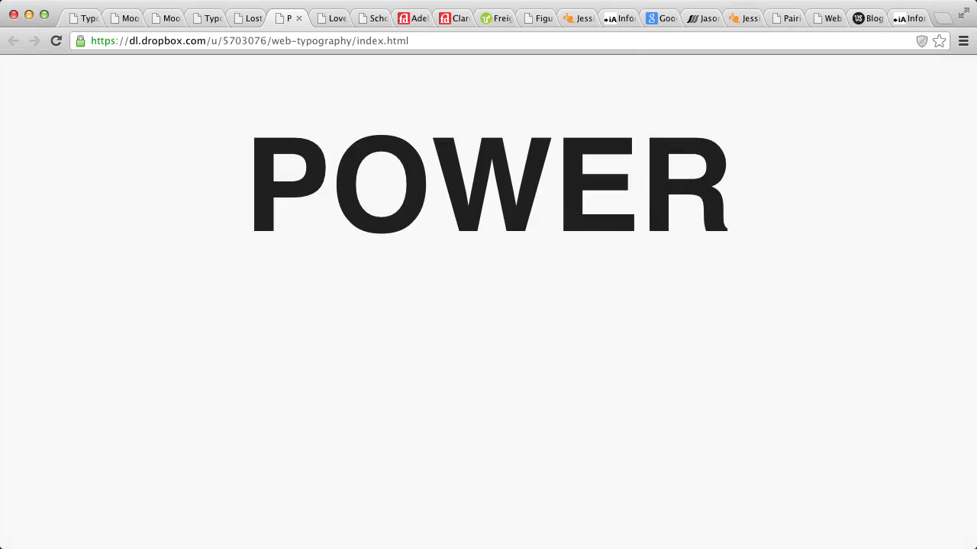
Move through the Love script demo to Fontdeck's Adelle Regular preview.
click(326, 19)
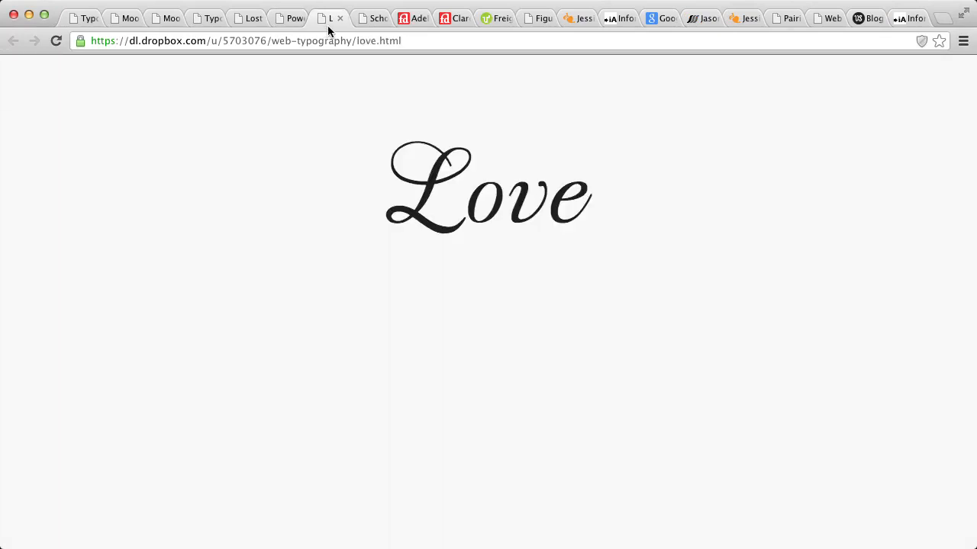
mouse_move(359, 82)
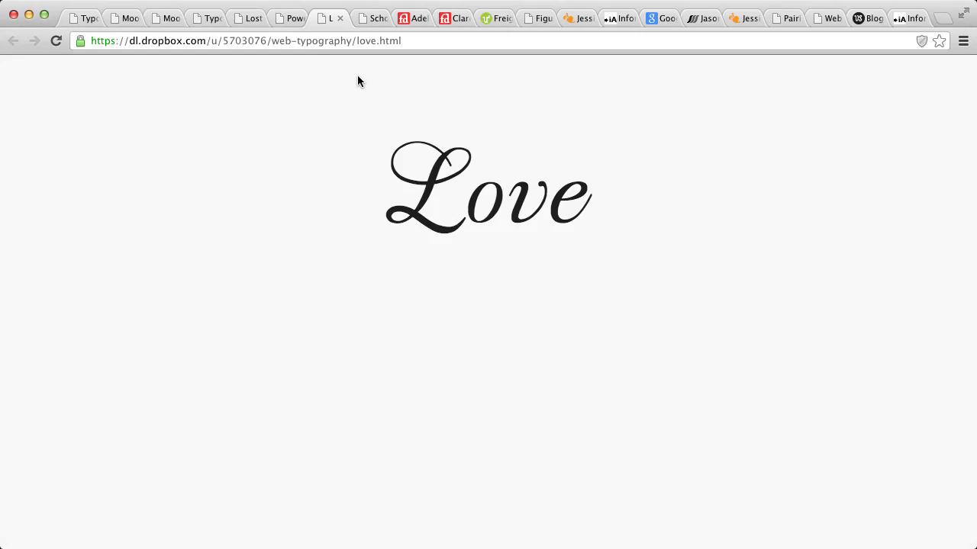
click(412, 19)
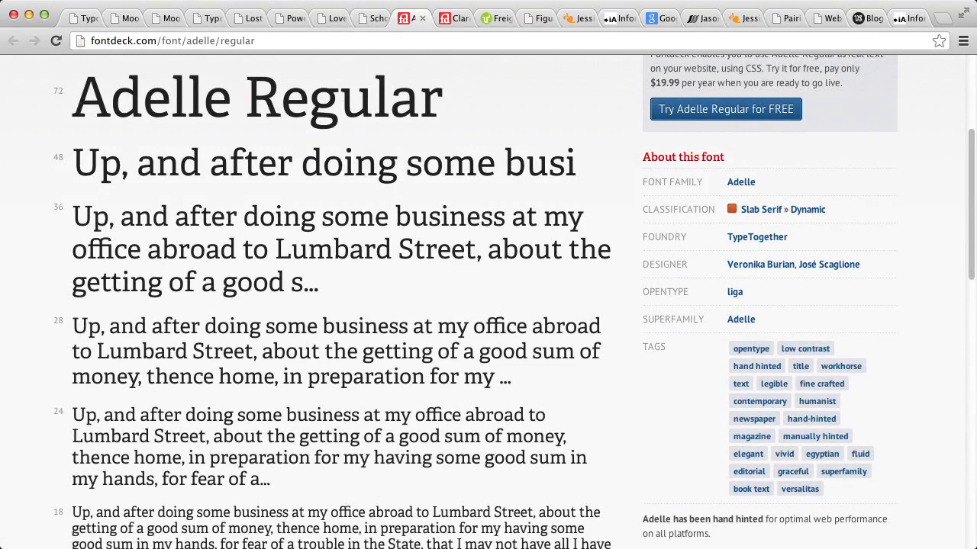
Review Fontdeck's Adelle Regular samples at several sizes.
scroll(down, 3)
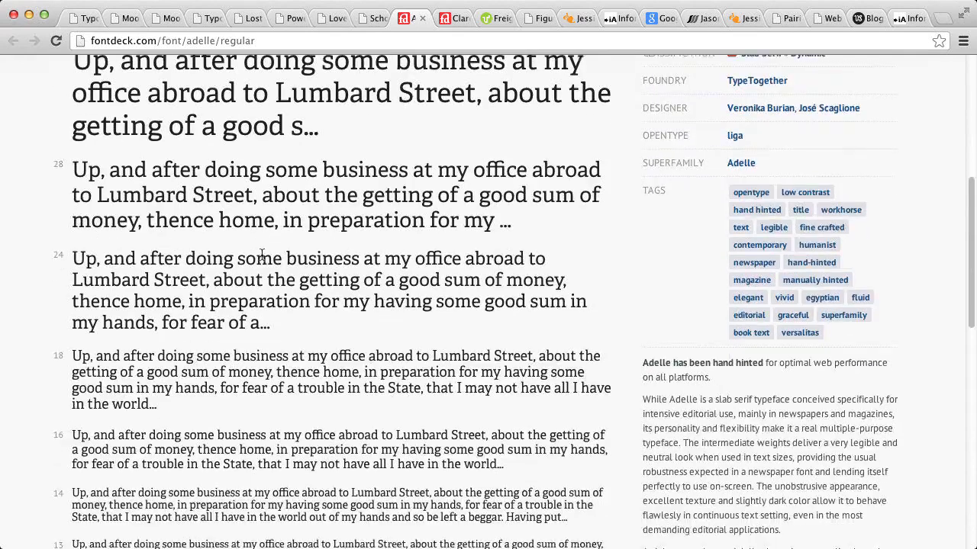
scroll(down, 3)
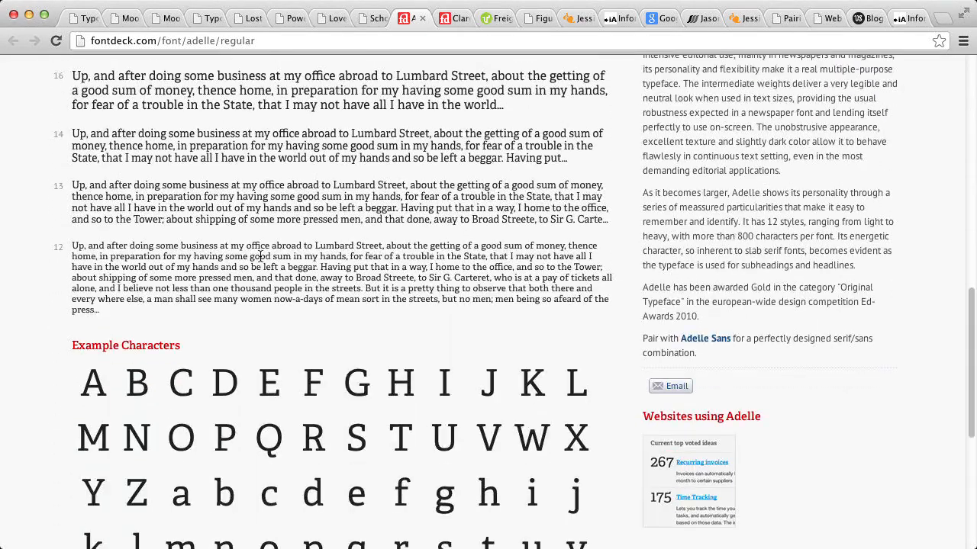
scroll(down, 3)
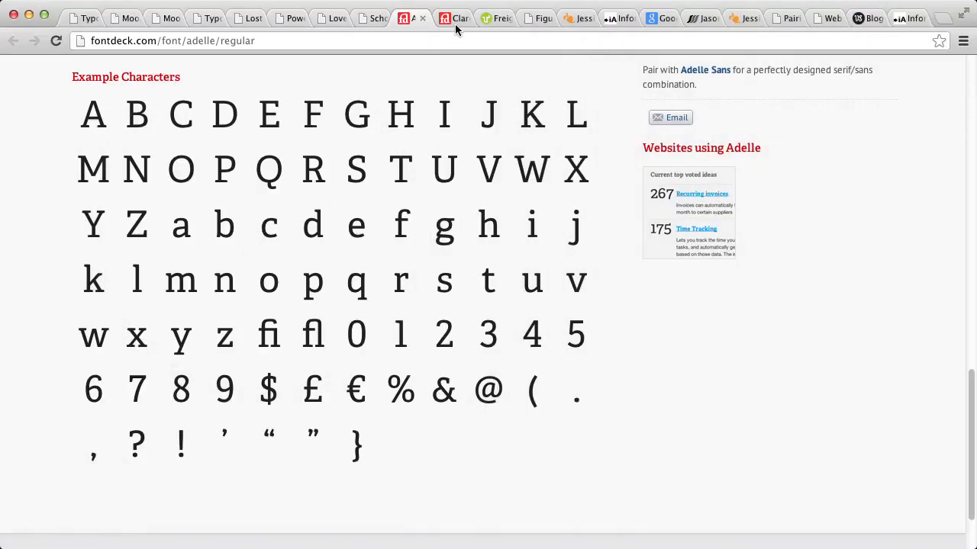
Bring up the Clarendon URW Narrow Light page and its example characters.
click(455, 19)
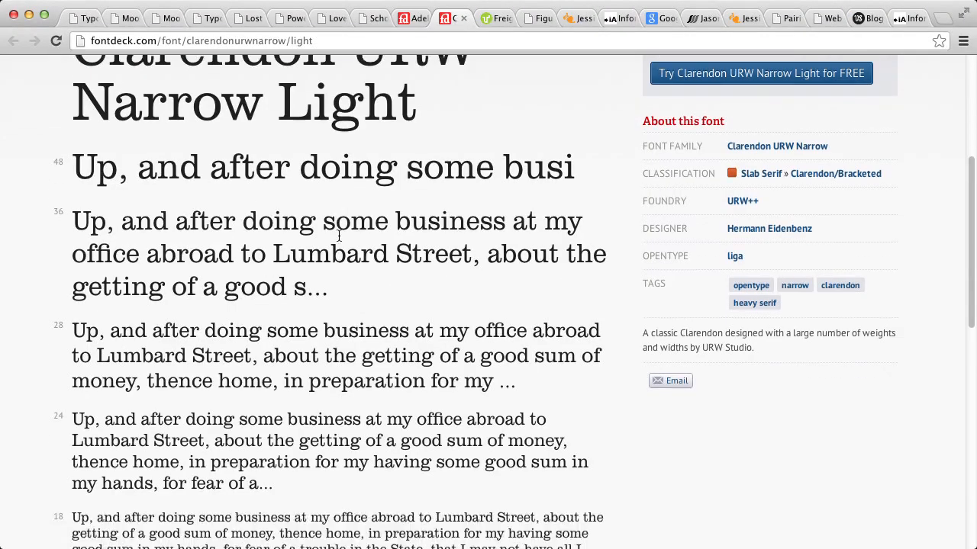
scroll(down, 3)
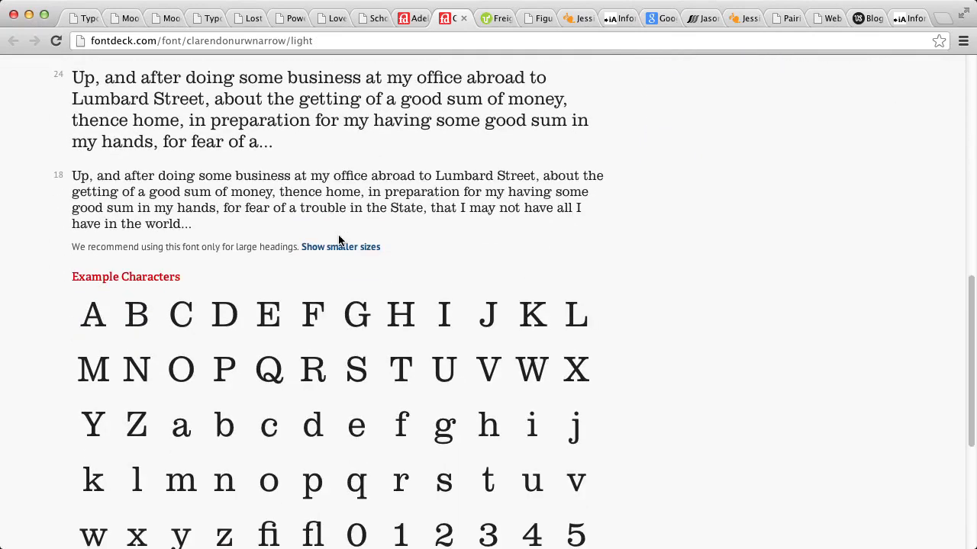
scroll(down, 3)
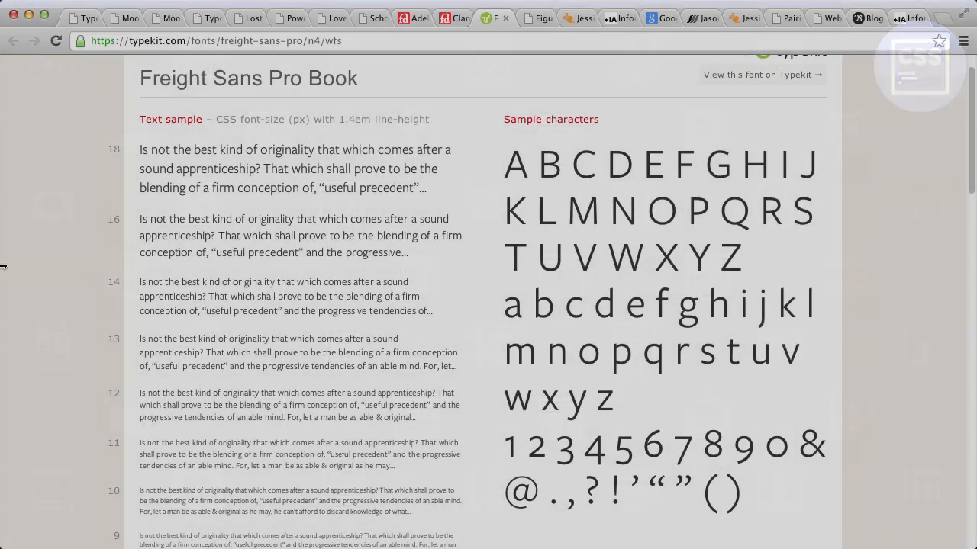
Review Freight Sans Pro Book's body size comparison, grayscale samples and font-size ladder on Typekit.
scroll(down, 3)
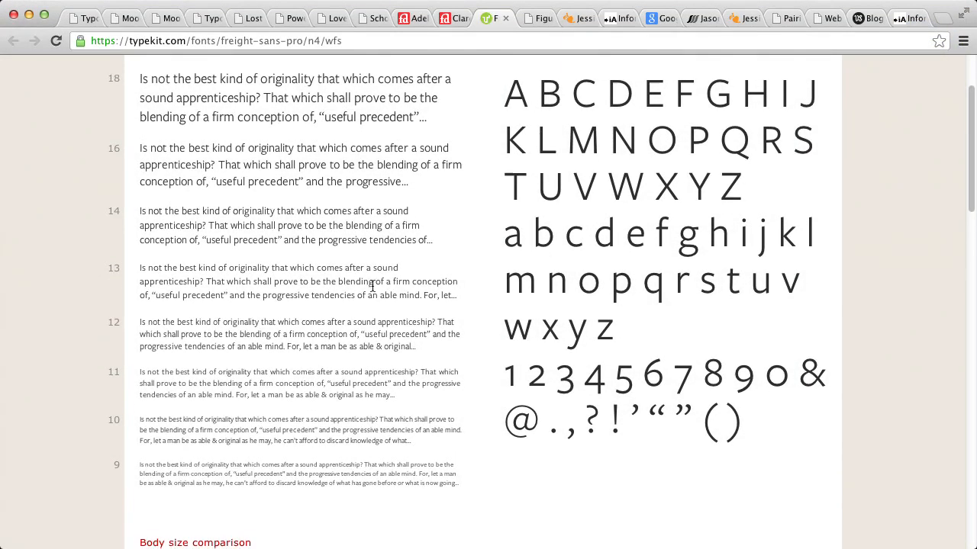
scroll(down, 3)
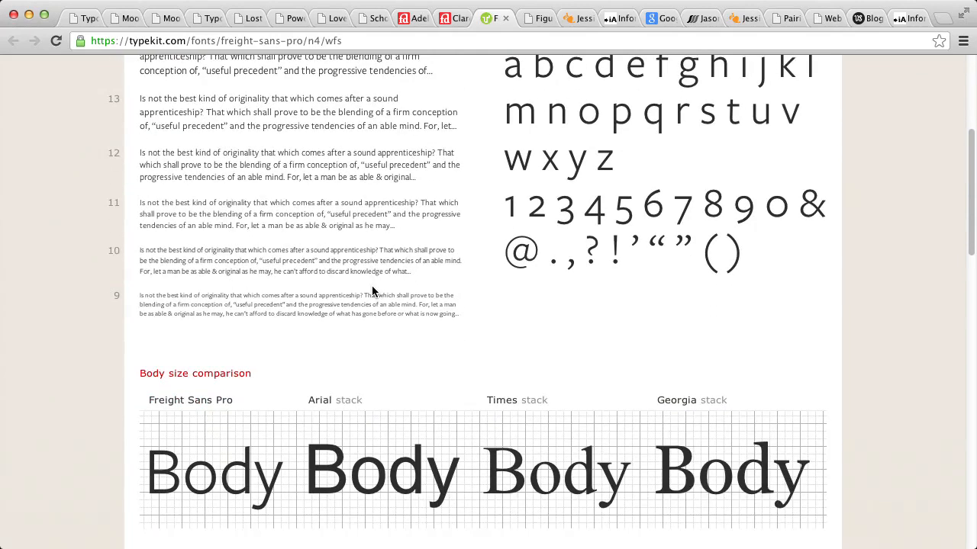
scroll(down, 3)
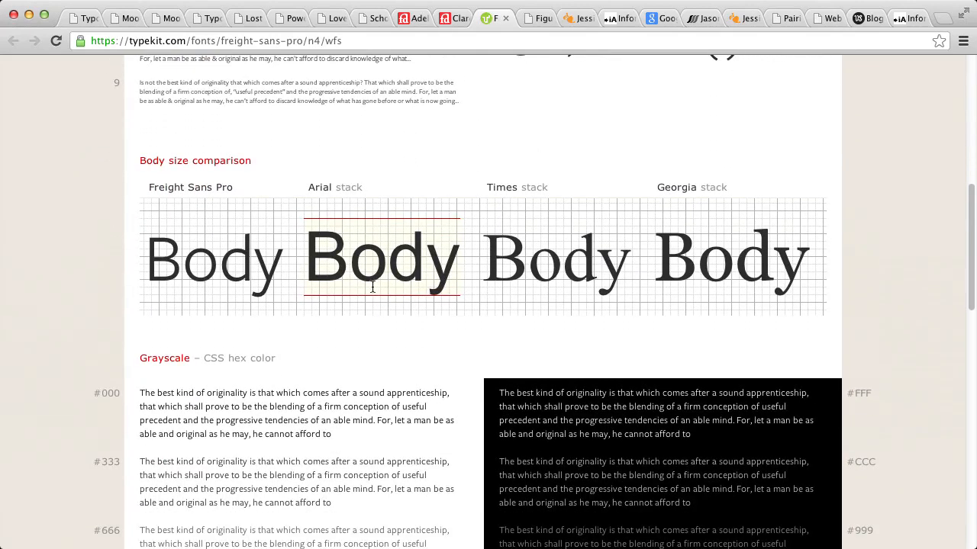
scroll(down, 3)
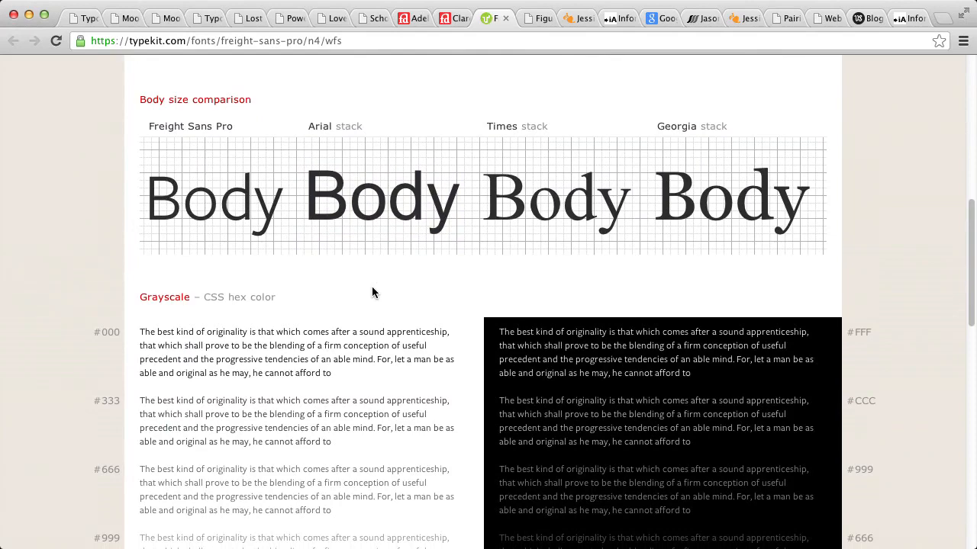
scroll(down, 3)
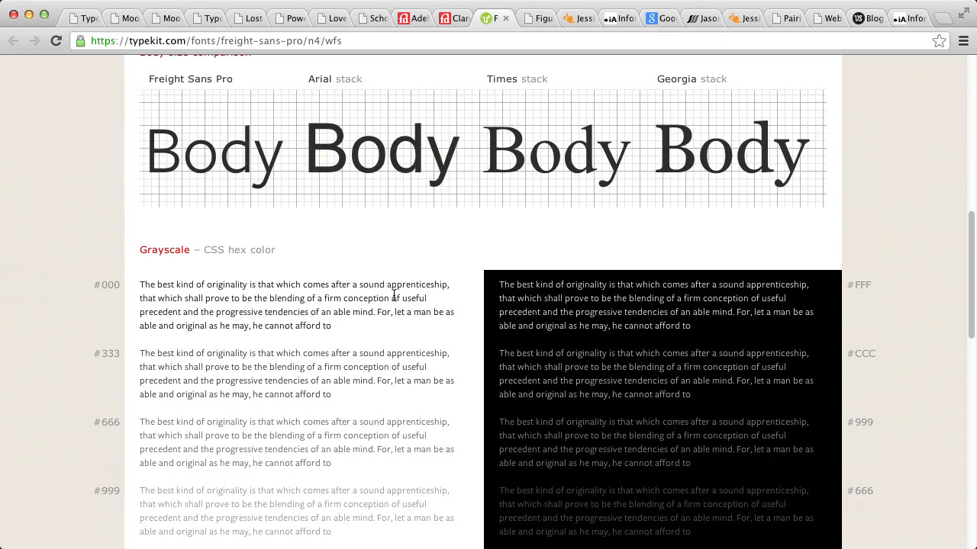
scroll(down, 3)
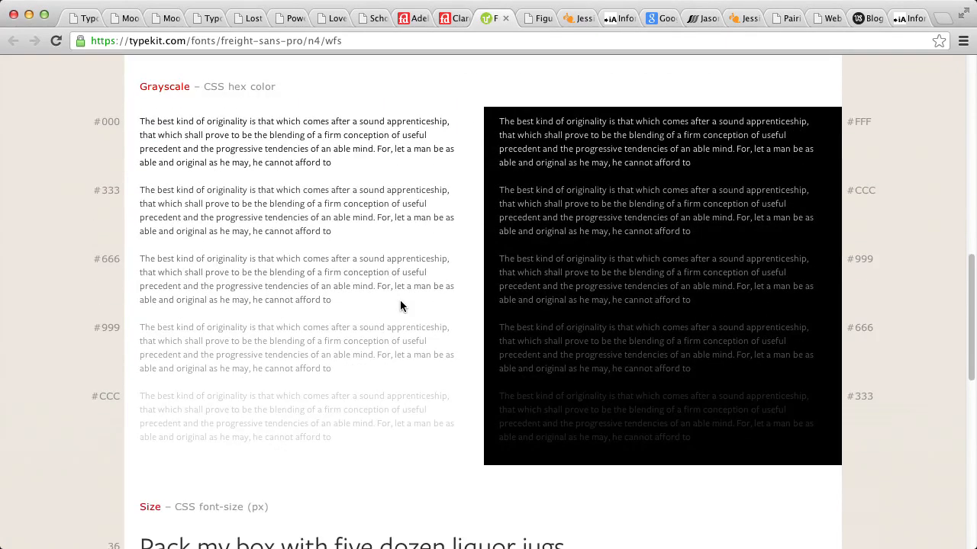
scroll(down, 3)
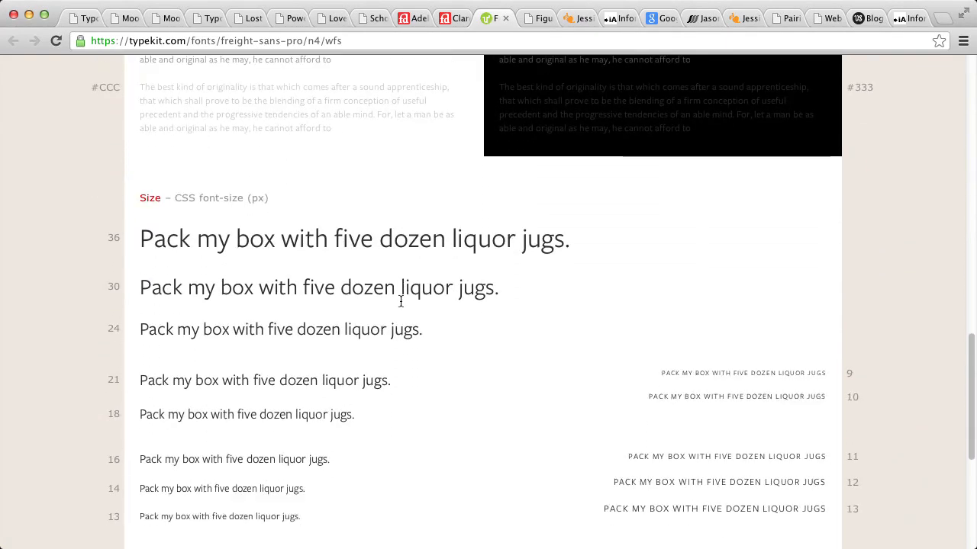
scroll(down, 3)
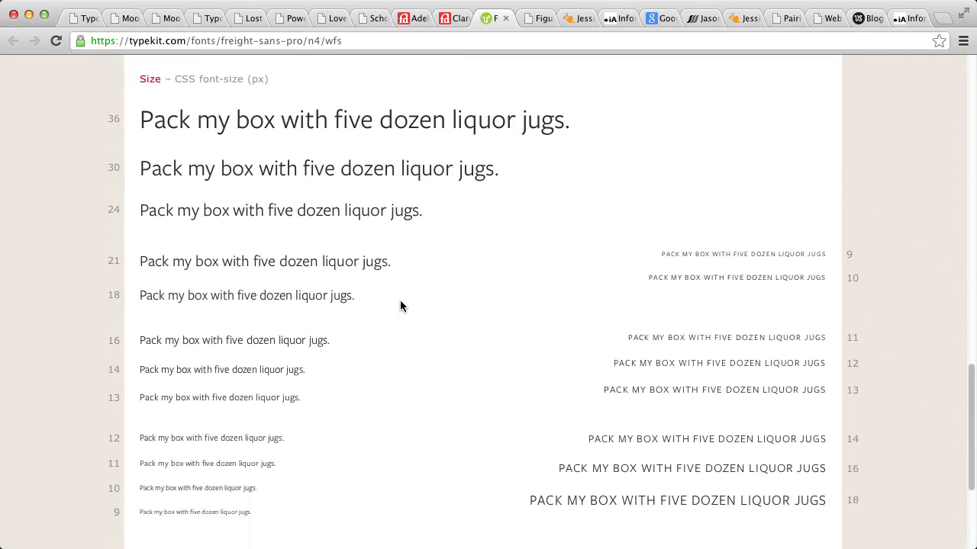
mouse_move(254, 466)
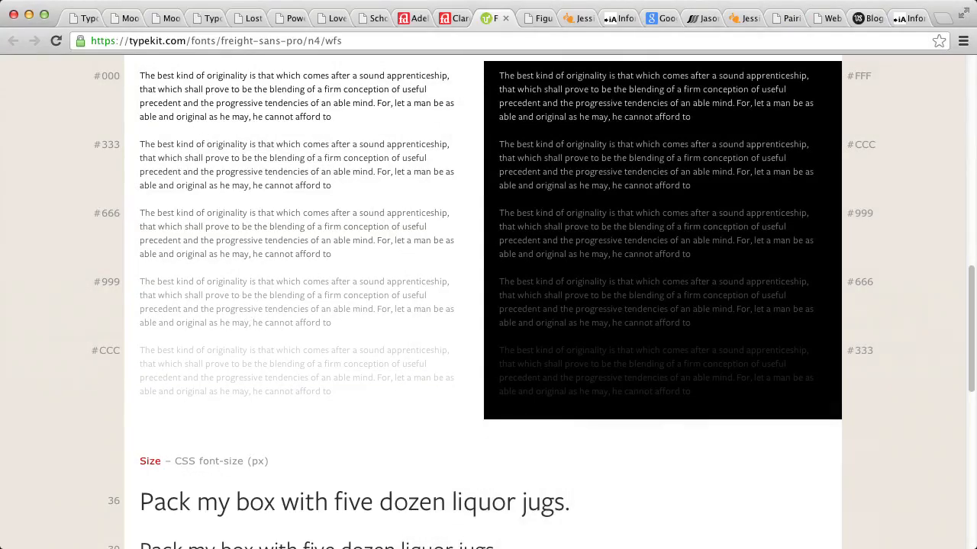
View the lining vs old-style 1984 figures demo, then Jessica Hische's portfolio site.
click(538, 19)
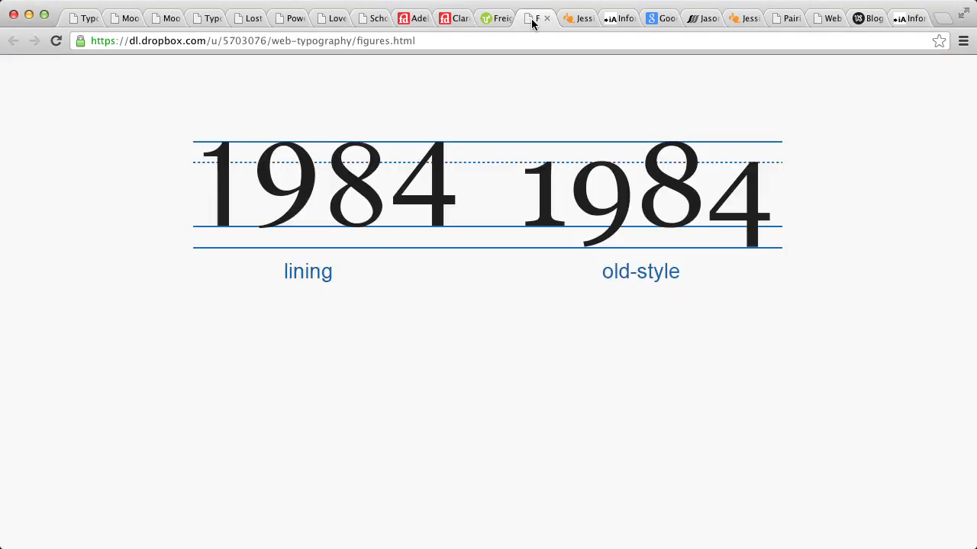
mouse_move(537, 141)
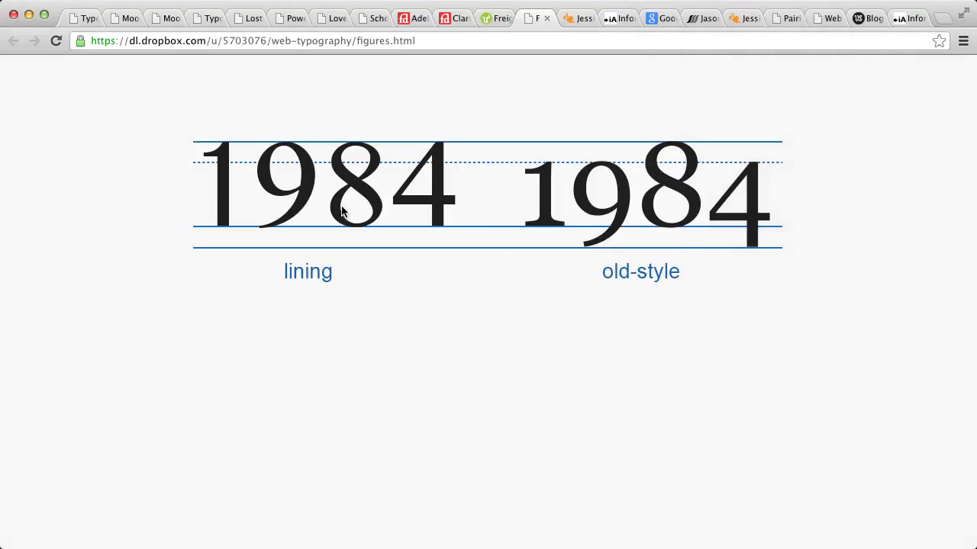
mouse_move(316, 177)
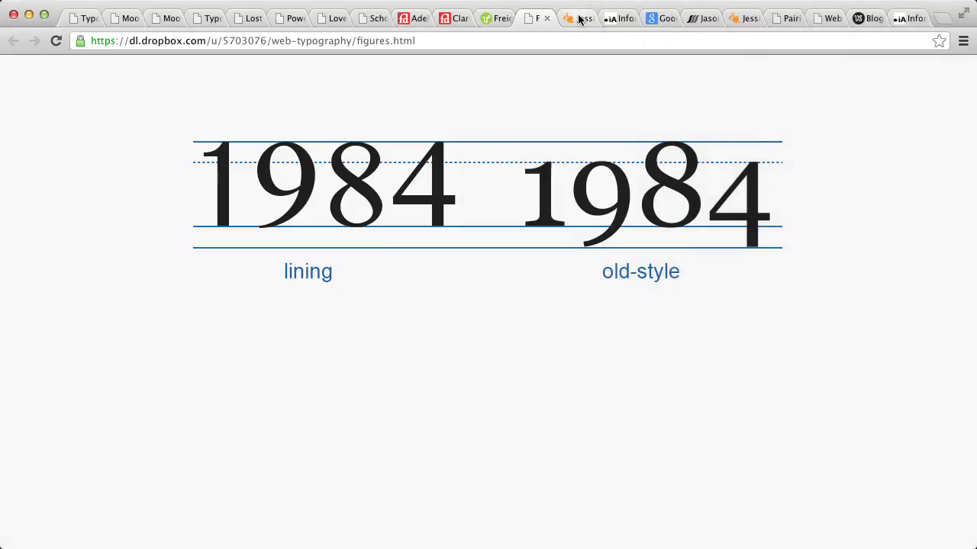
click(577, 18)
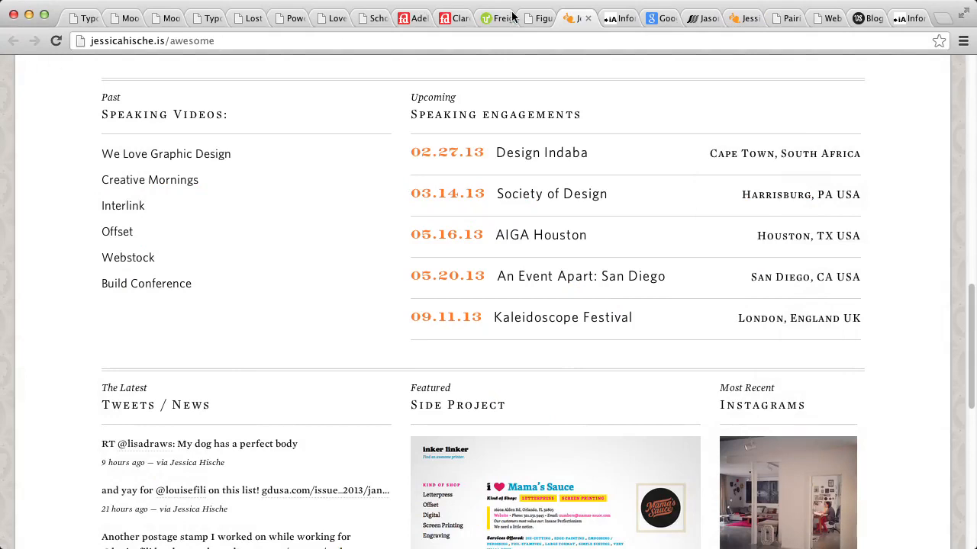
Revisit the figures demo, the Information Architects contact page, then Google Web Fonts.
click(537, 19)
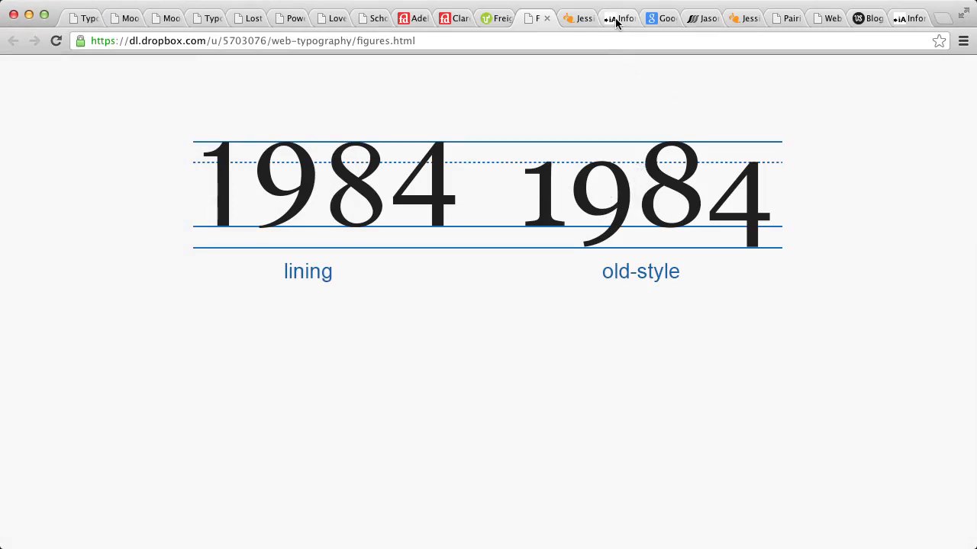
click(618, 19)
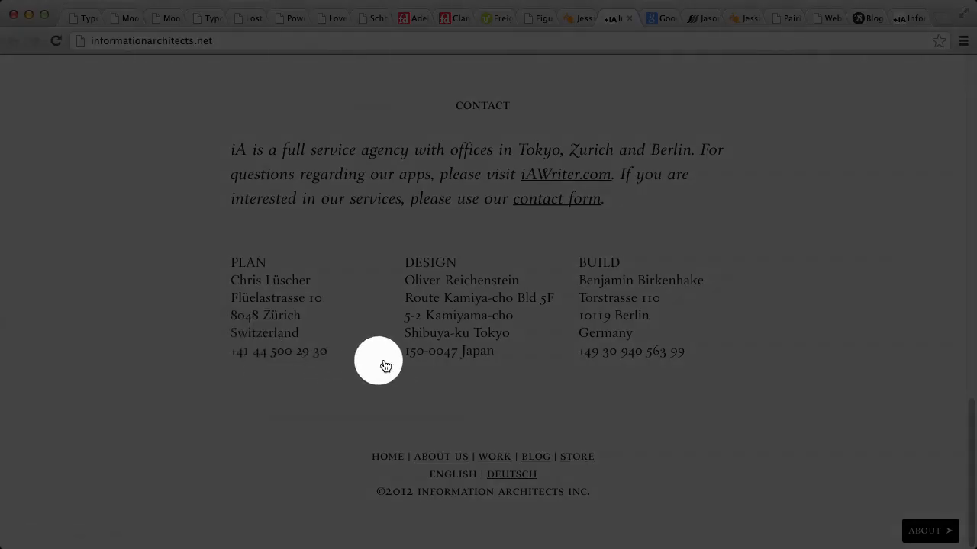
click(658, 18)
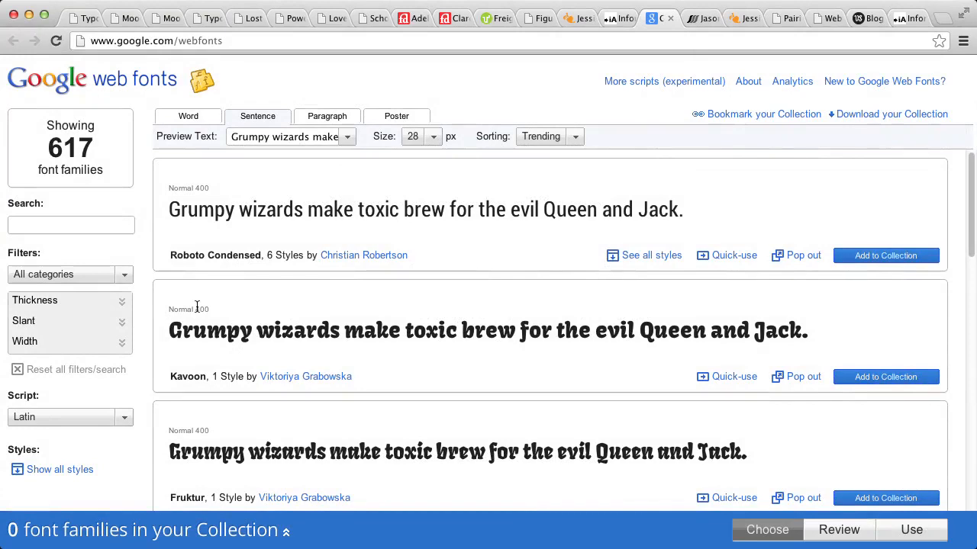
Browse trending Google Web Fonts families like Kavoon and Nova Square, then Jason Santa Maria's blog.
scroll(down, 3)
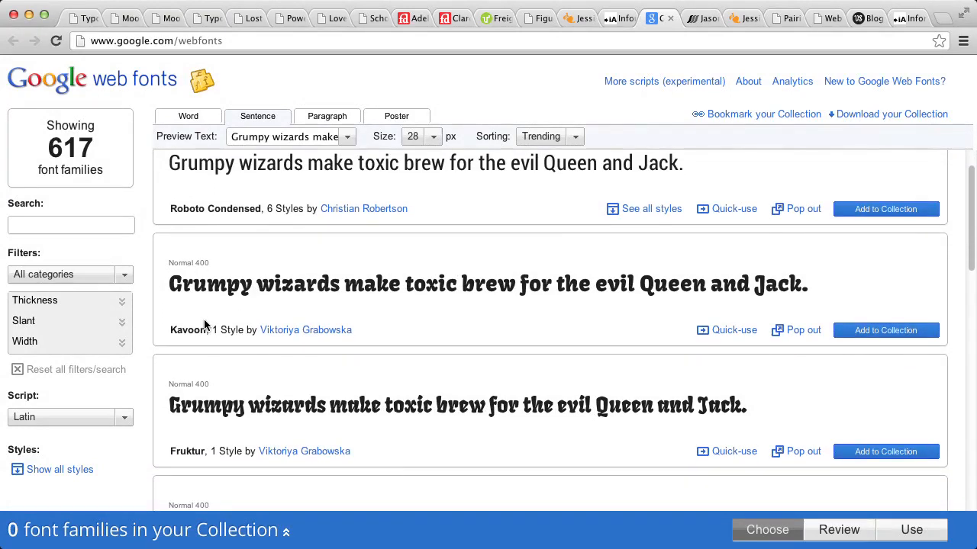
scroll(down, 3)
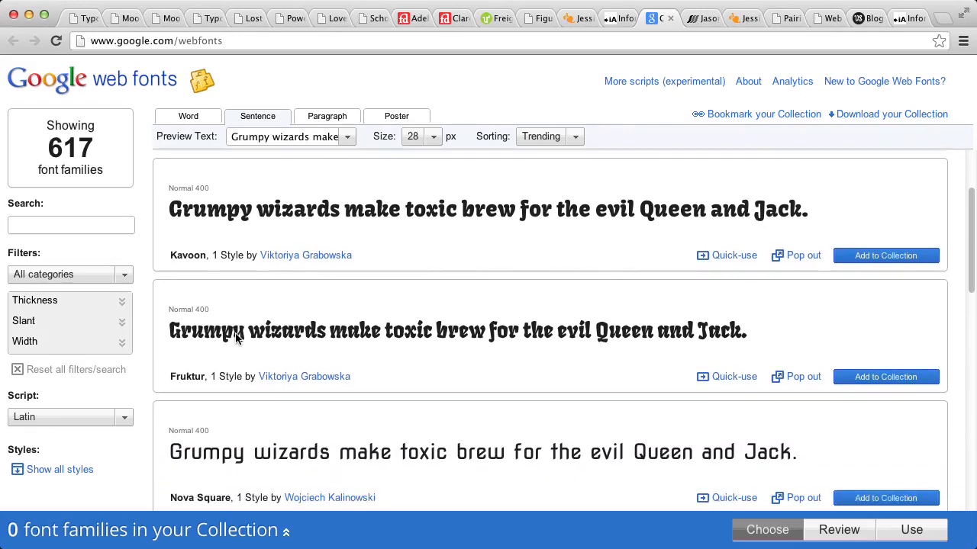
scroll(down, 3)
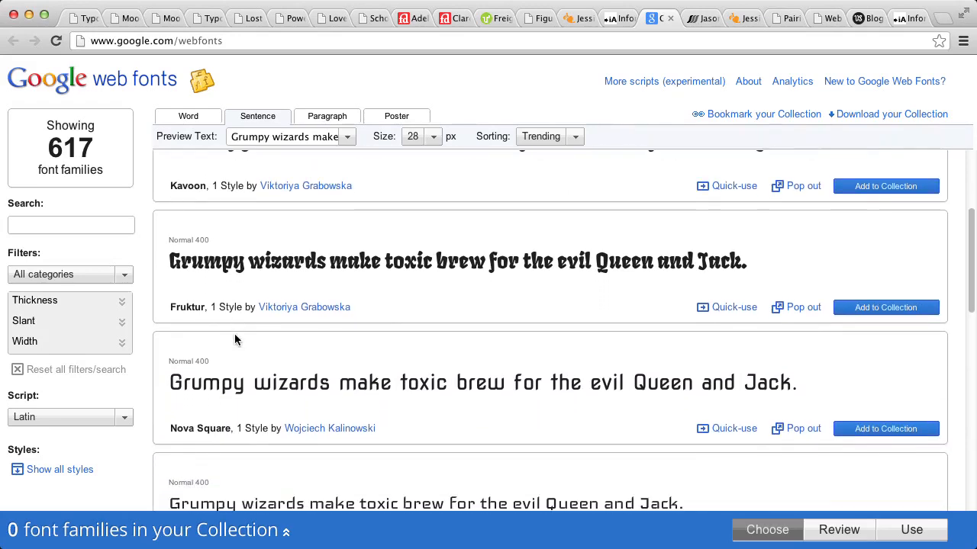
scroll(down, 3)
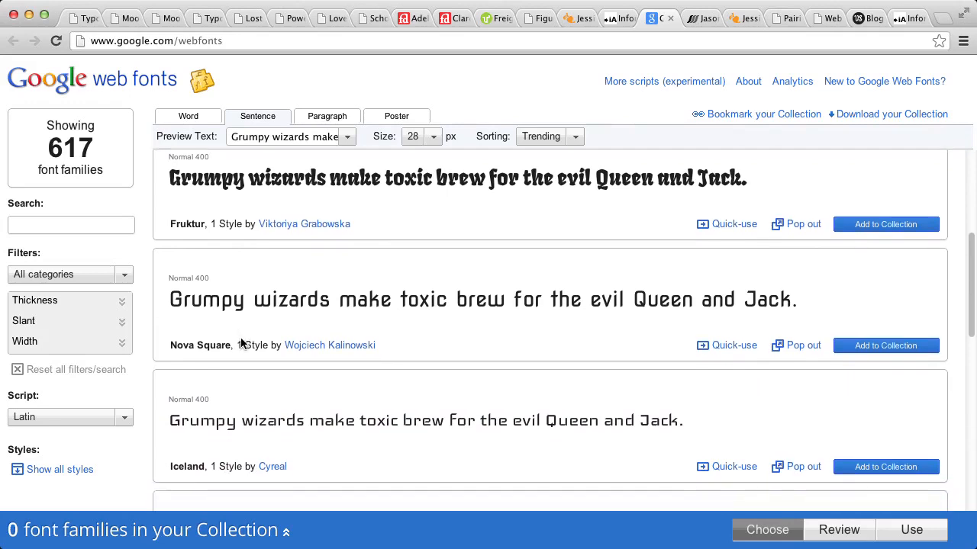
scroll(down, 3)
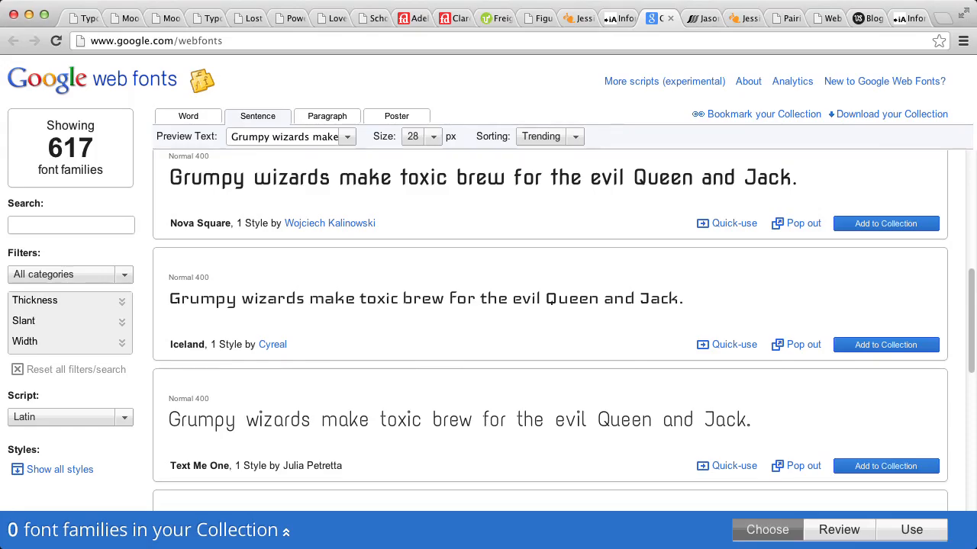
click(701, 18)
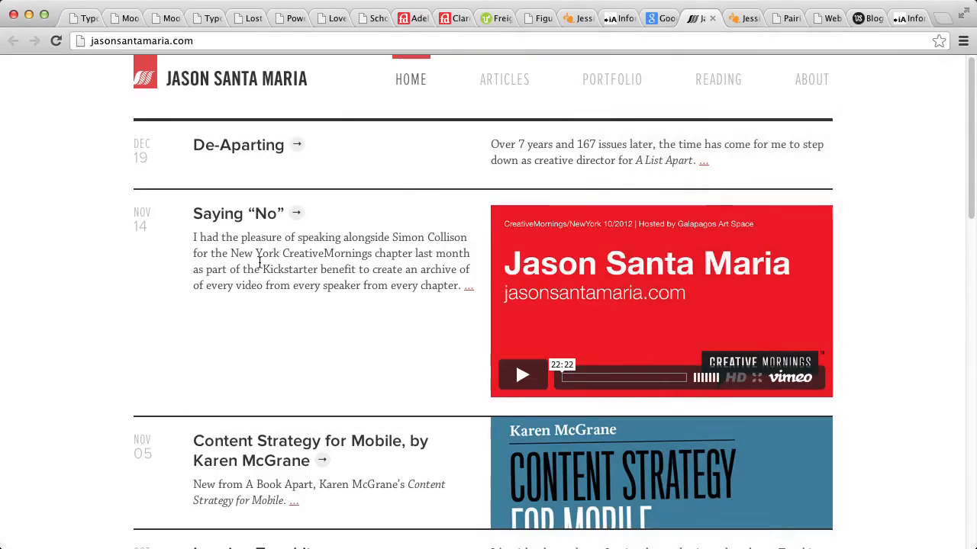
Scroll through Jason Santa Maria's list of home page articles.
scroll(down, 3)
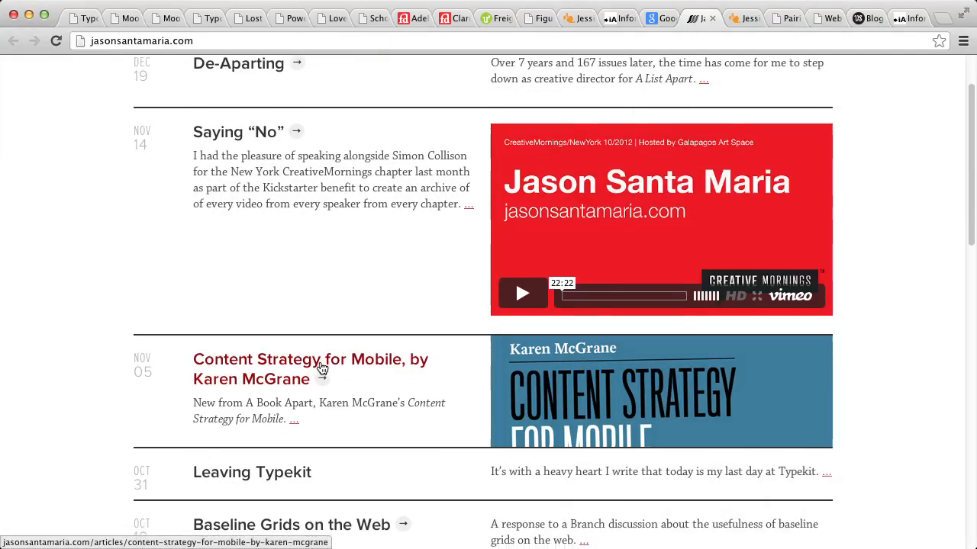
scroll(down, 3)
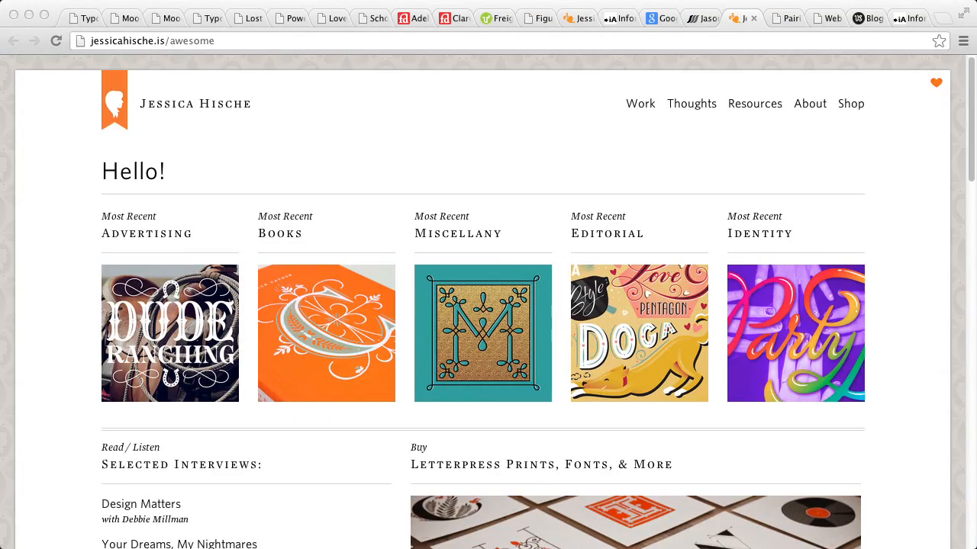
Reach the 'I am not a web designer' Thoughts article from Jessica Hische's homepage and scroll it.
scroll(down, 3)
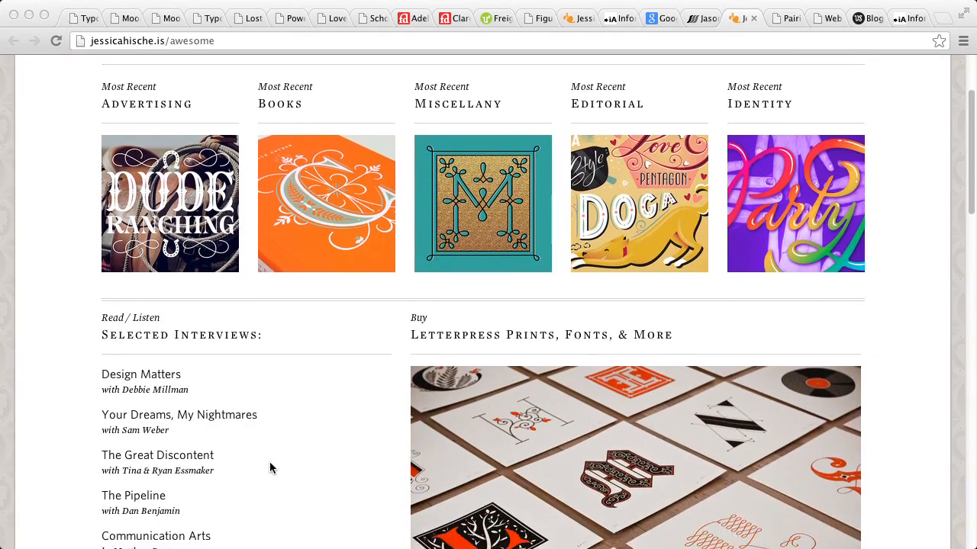
scroll(up, 3)
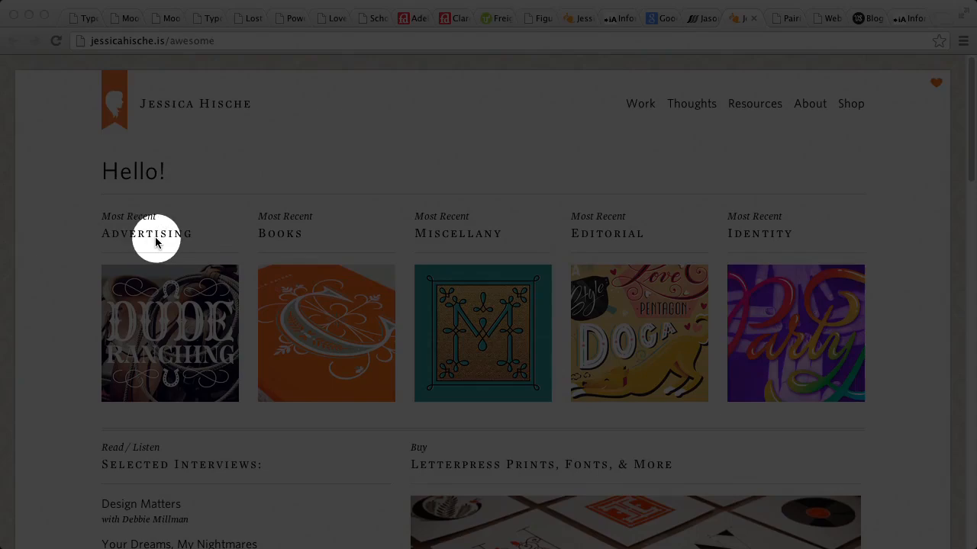
mouse_move(136, 223)
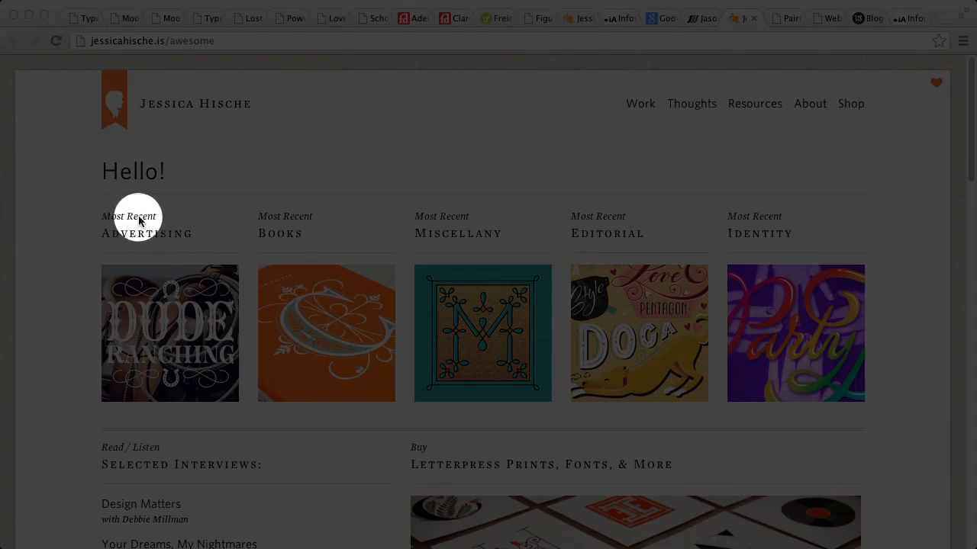
click(690, 104)
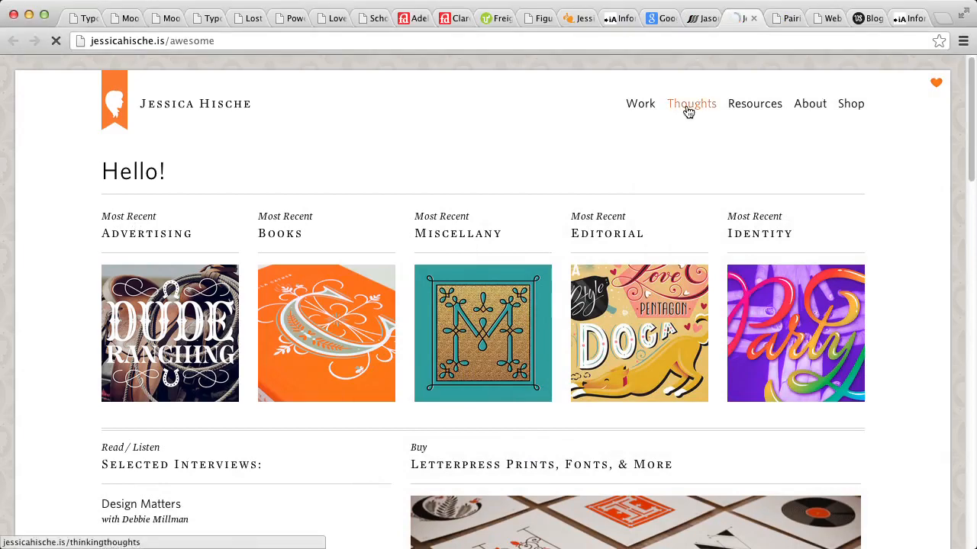
click(692, 104)
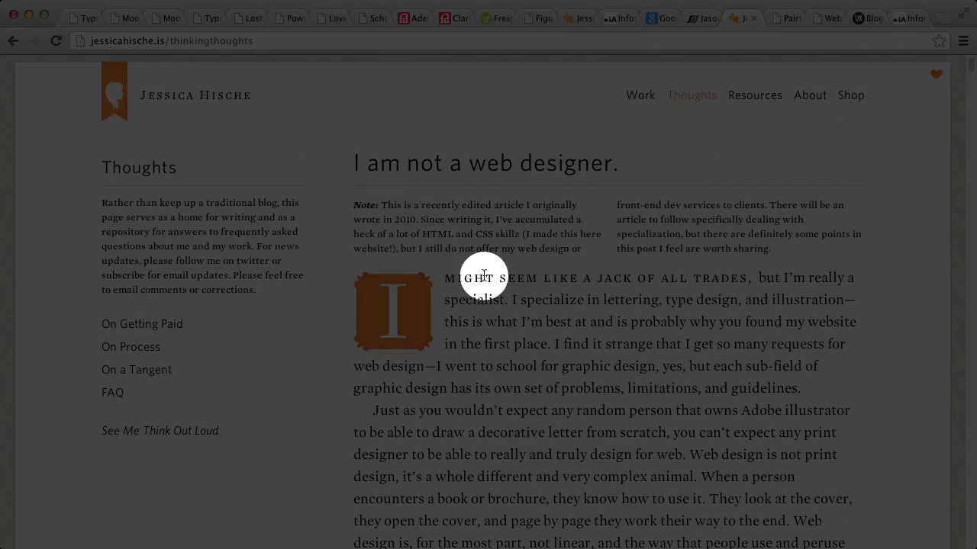
scroll(down, 3)
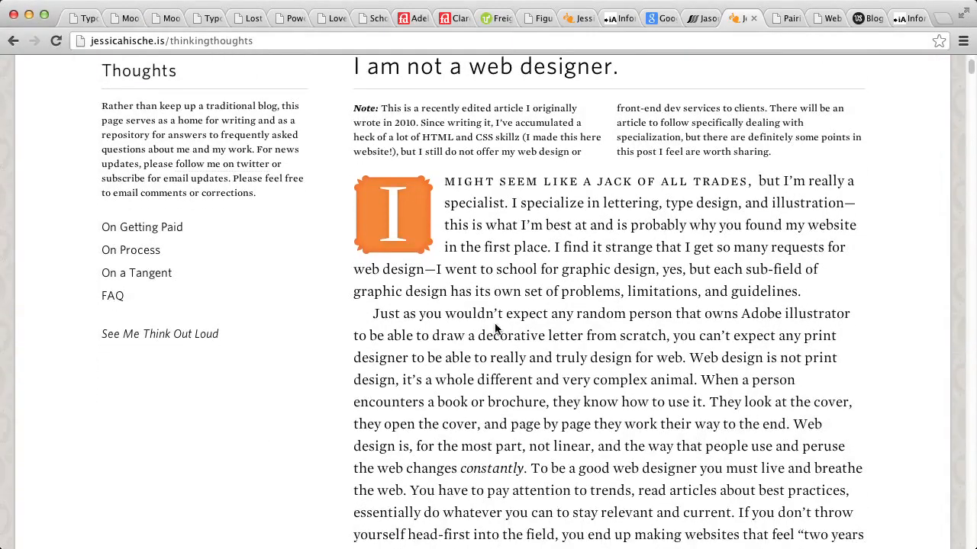
scroll(down, 3)
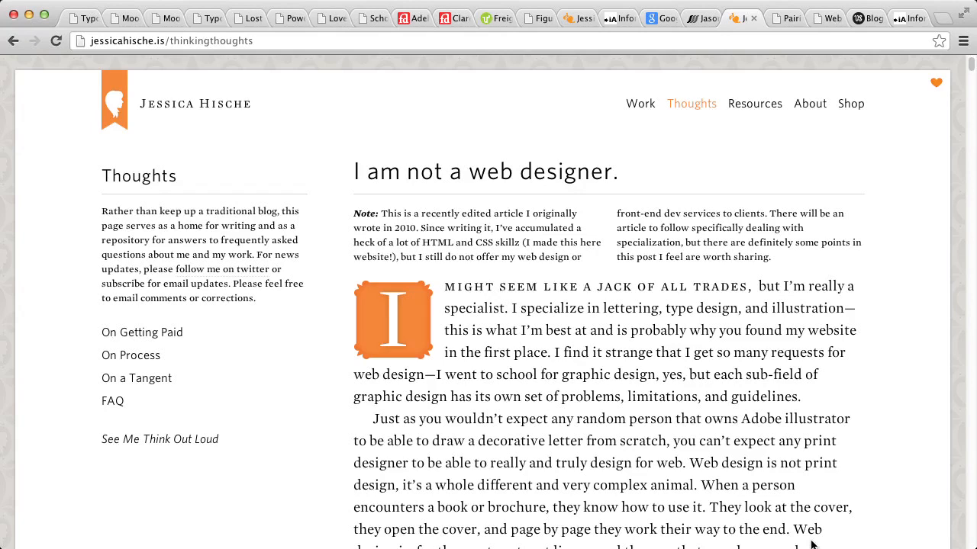
mouse_move(810, 537)
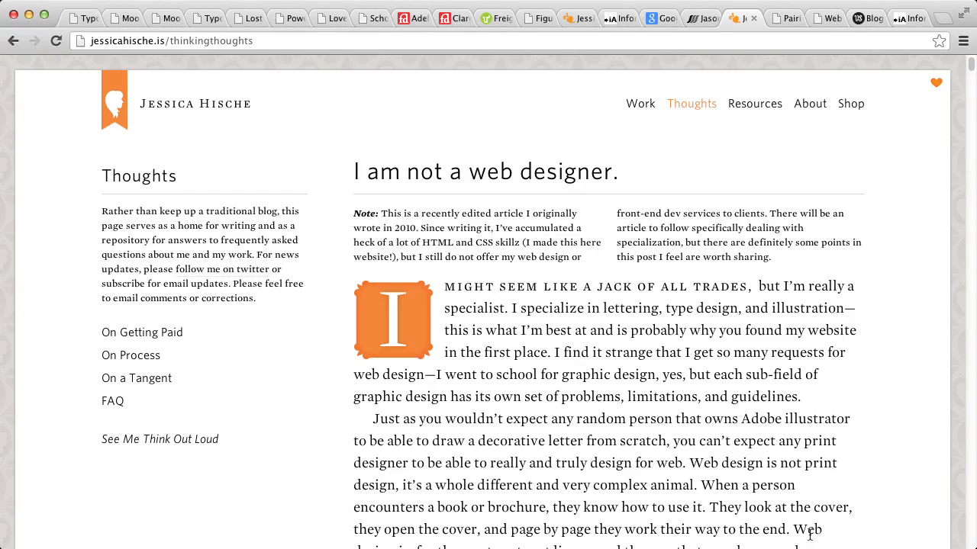
Switch to the Dropbox-hosted bad font-pairings demo tab.
click(781, 18)
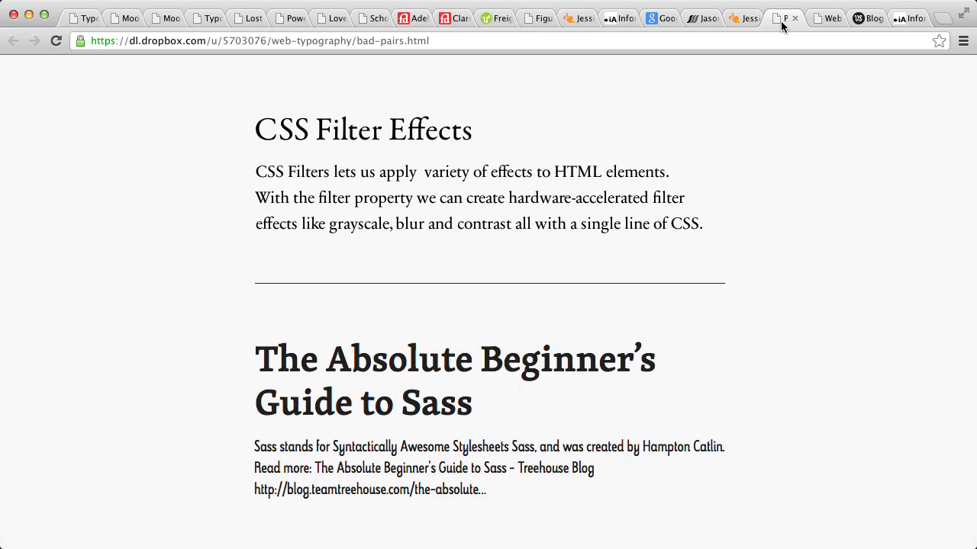
mouse_move(522, 244)
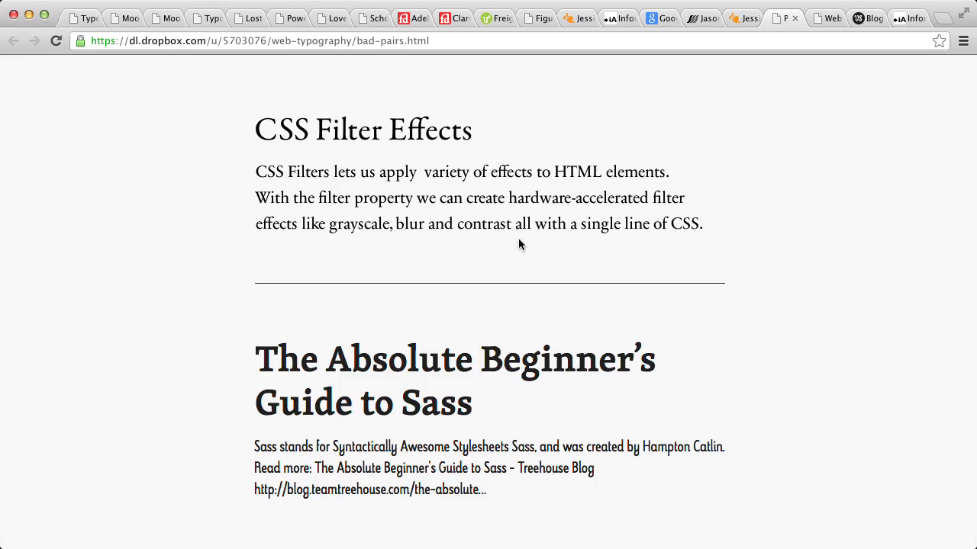
mouse_move(517, 254)
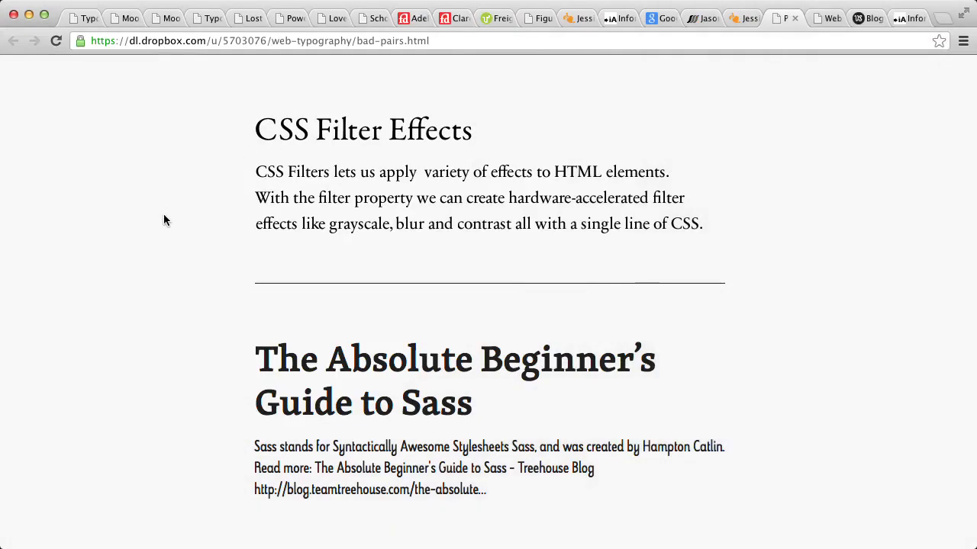
mouse_move(296, 360)
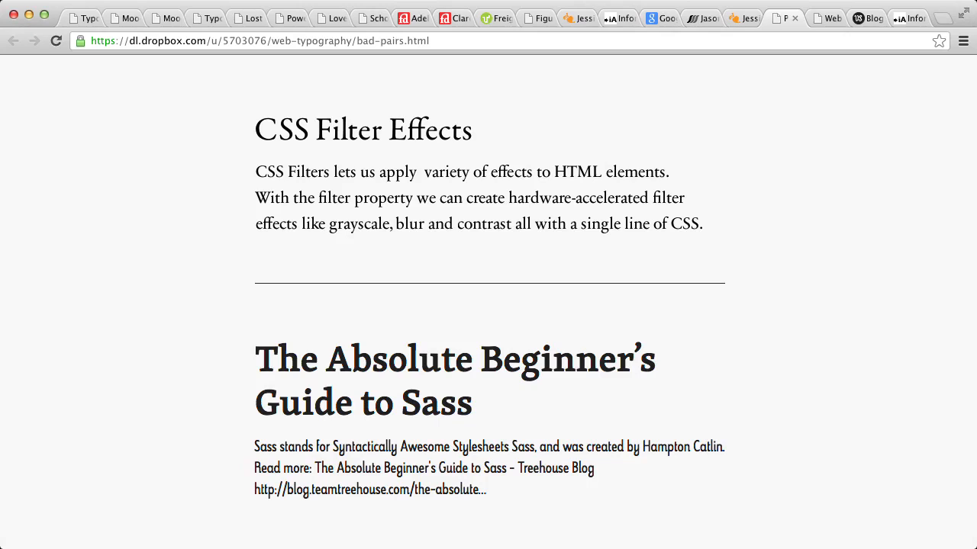
mouse_move(735, 3)
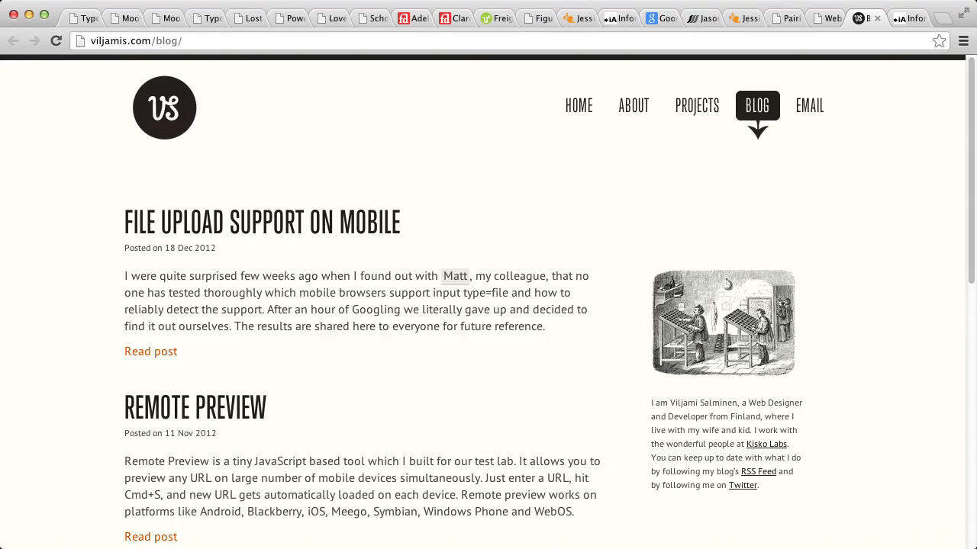
mouse_move(96, 400)
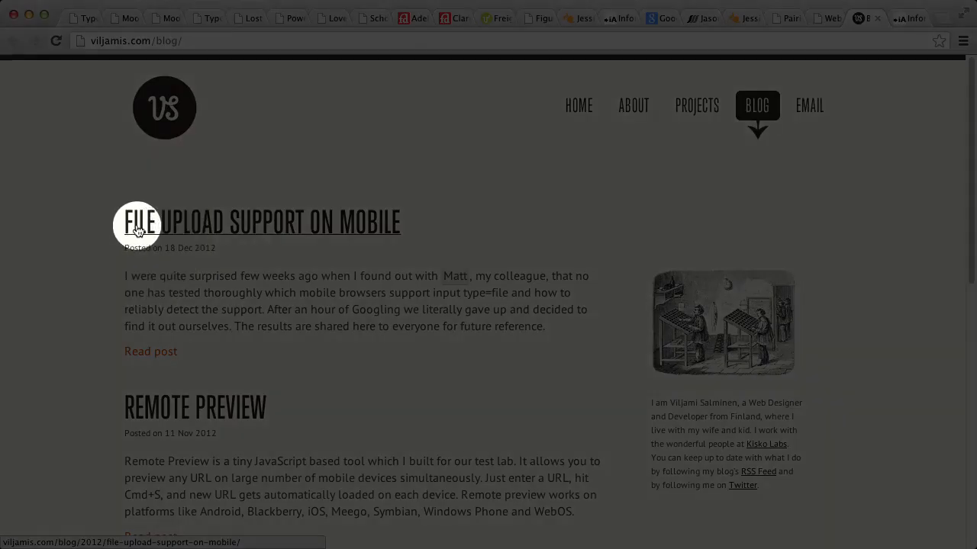
mouse_move(373, 223)
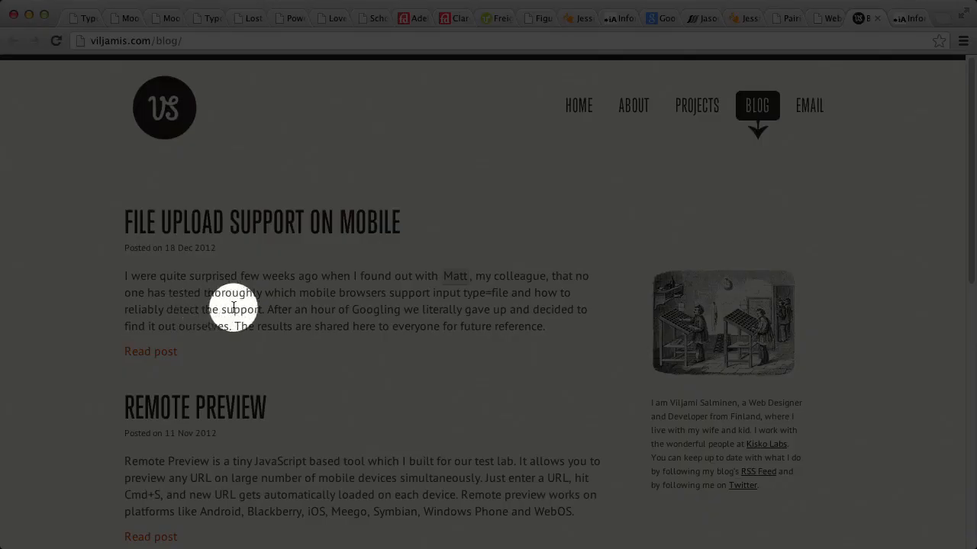
Review the viljamis.com blog's condensed headlines, then switch to the informationarchitects.net tab.
scroll(down, 3)
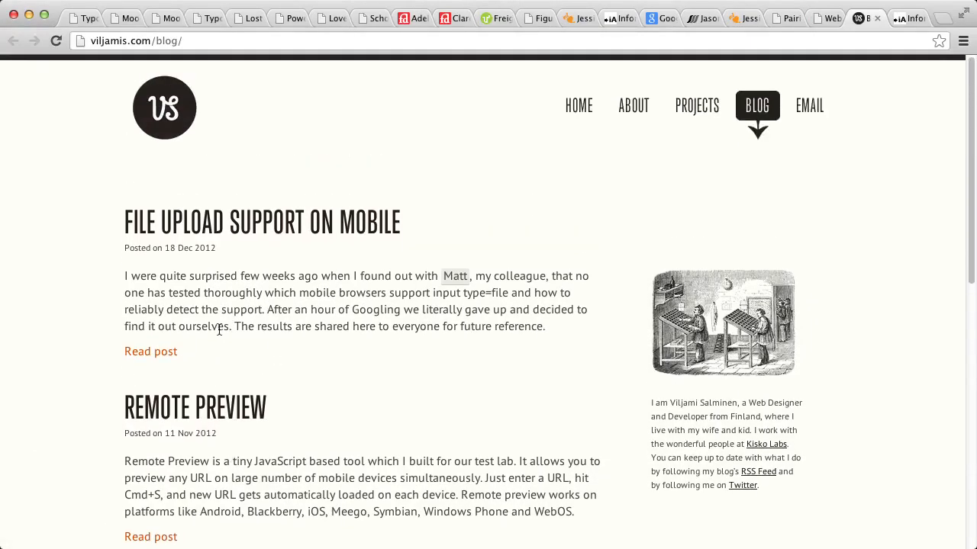
scroll(down, 3)
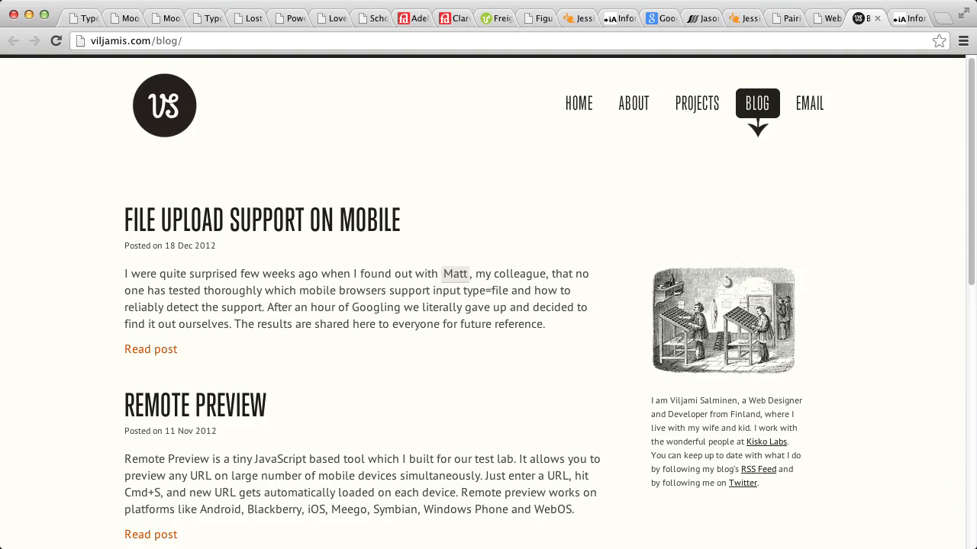
mouse_move(735, 92)
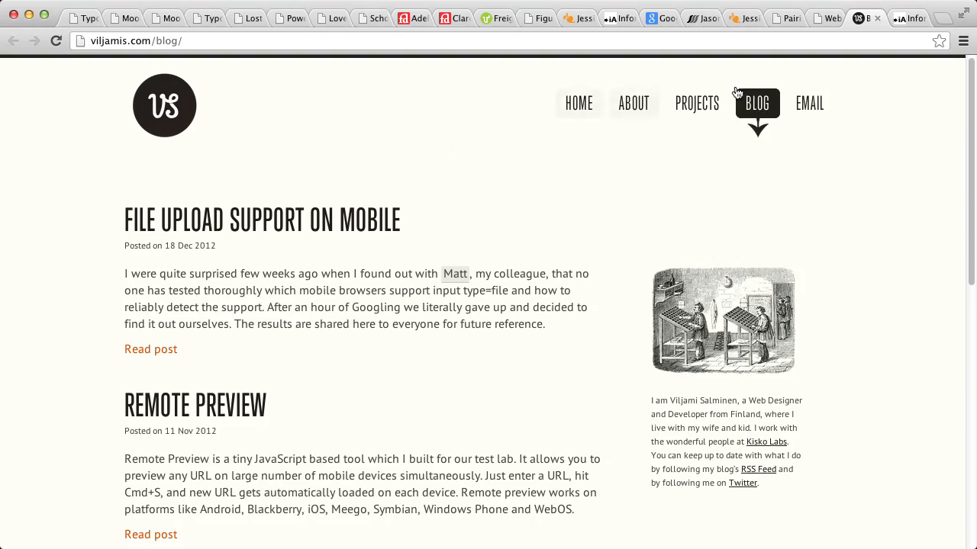
click(906, 18)
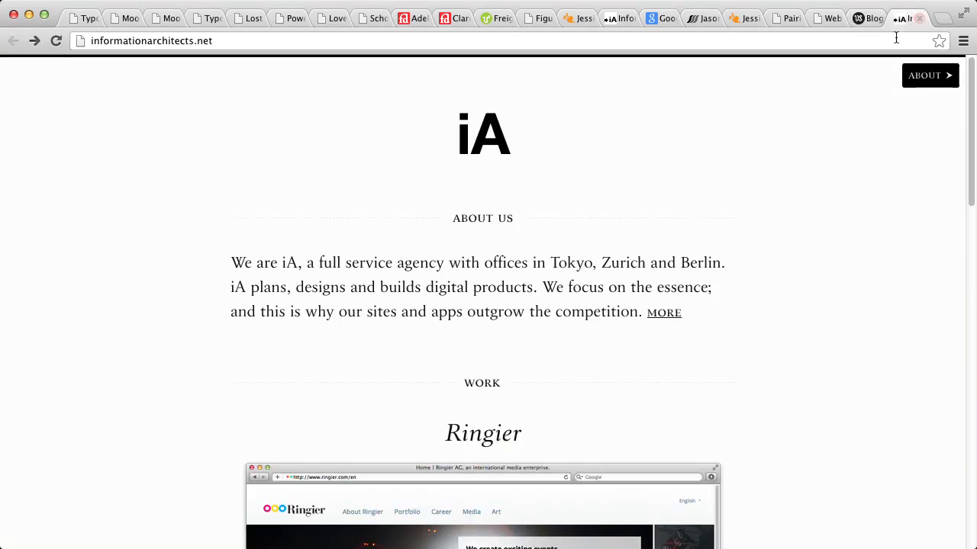
mouse_move(796, 228)
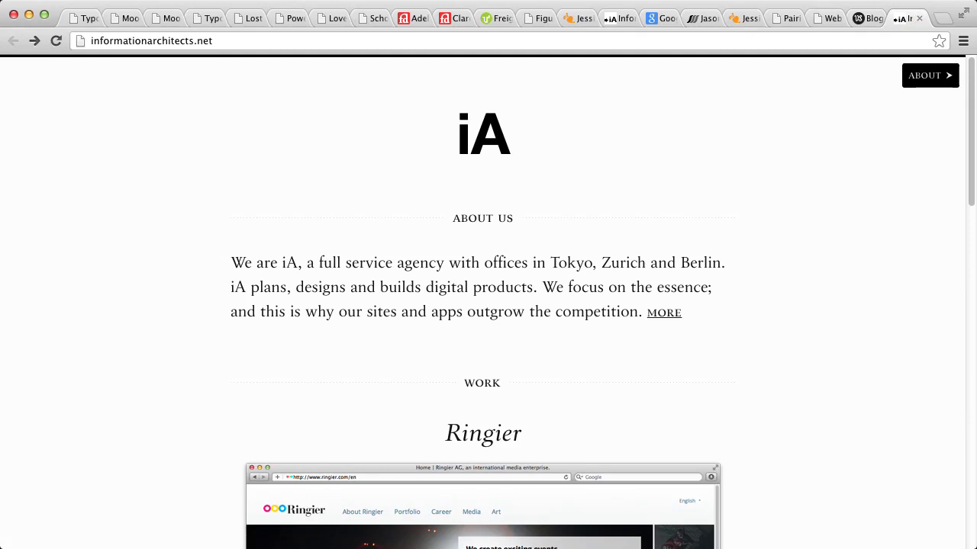
mouse_move(168, 448)
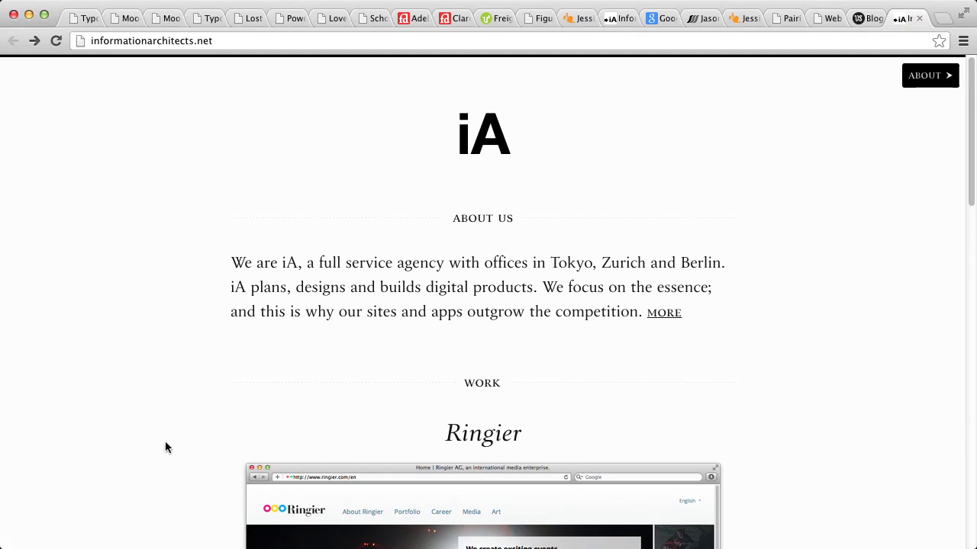
scroll(down, 3)
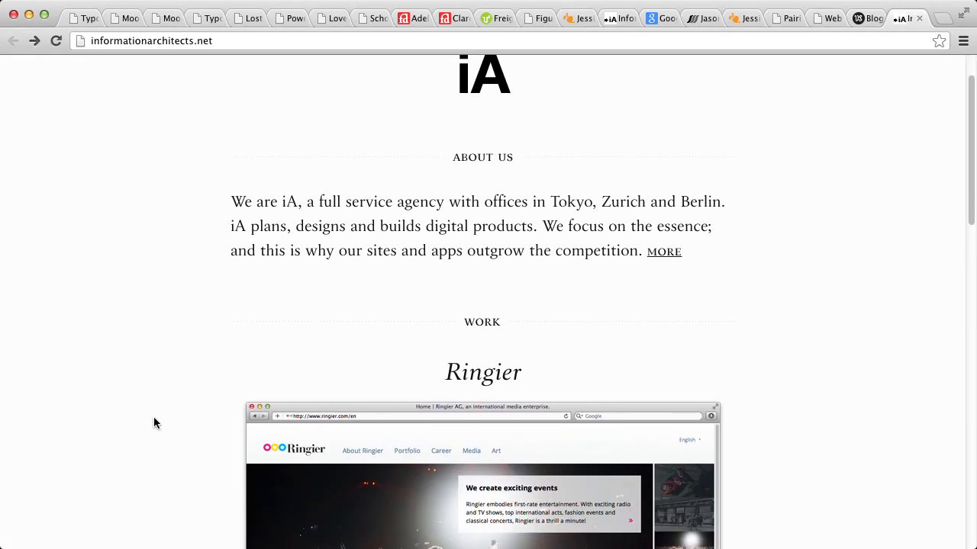
scroll(down, 3)
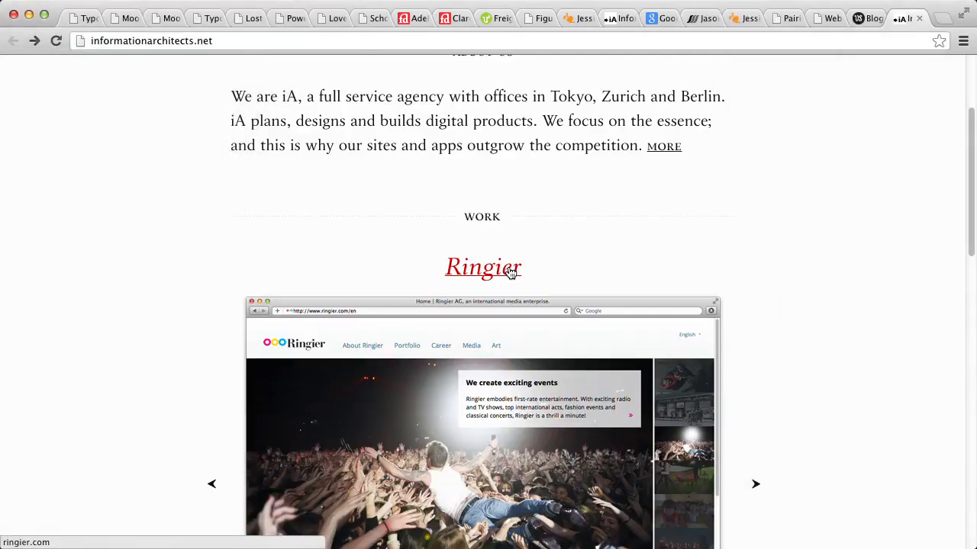
mouse_move(503, 238)
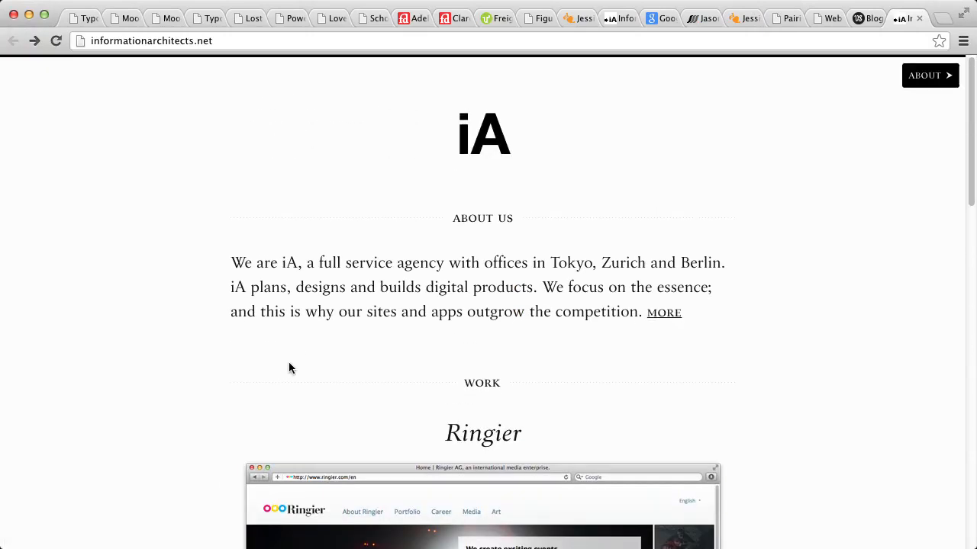
click(482, 134)
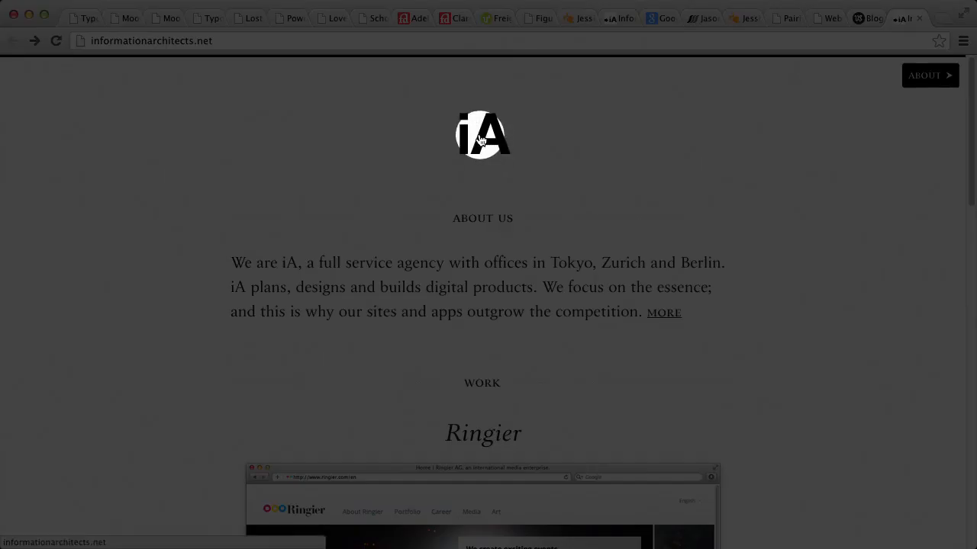